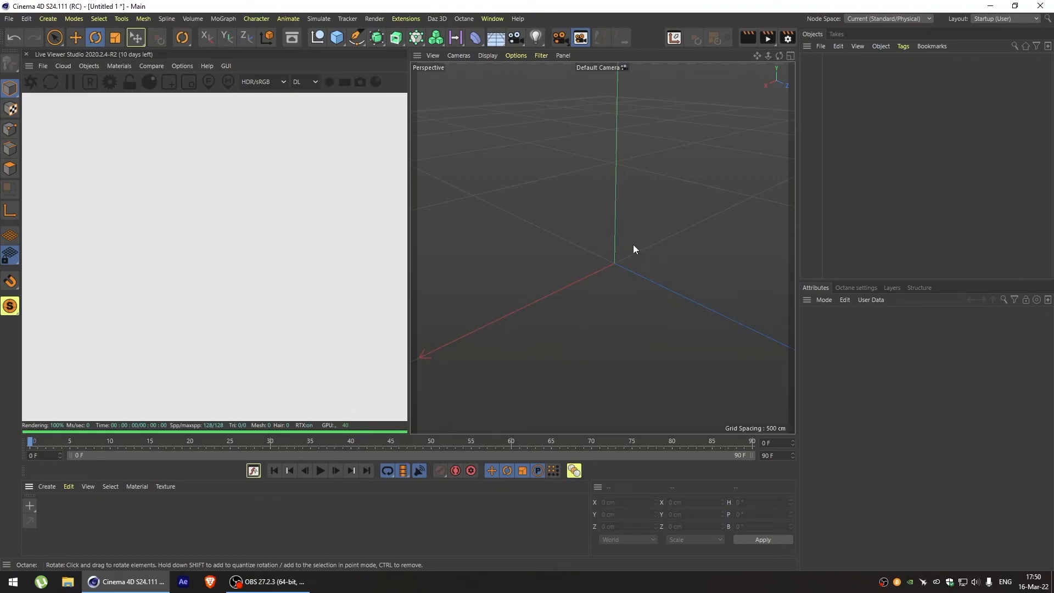
- Add a 1000 cm Plane and an Octane DayLight, then rotate the sun to adjust light direction
{"action": "left_click", "coordinate": [337, 37]}
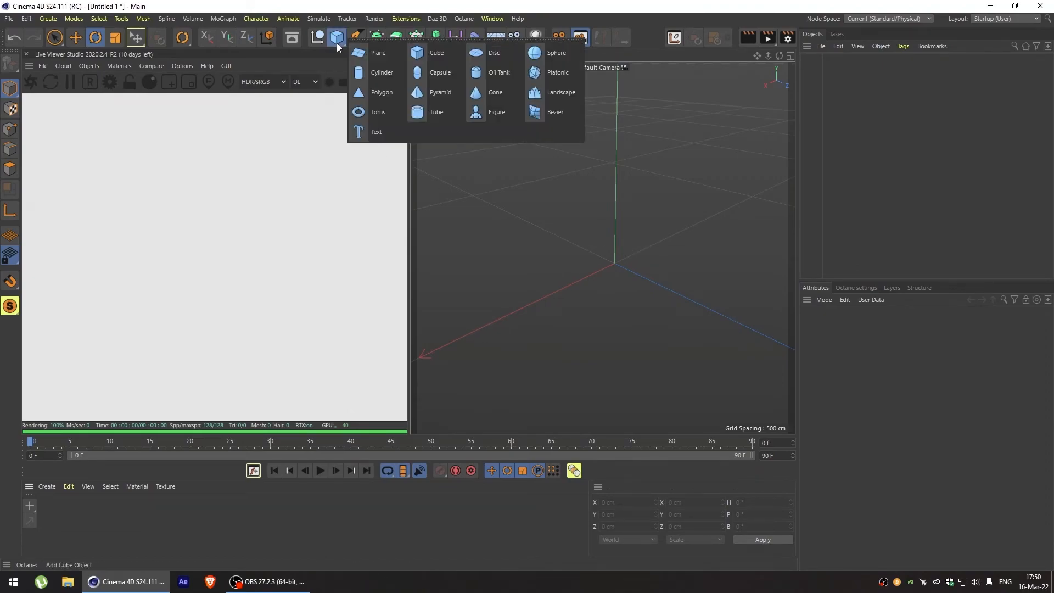
{"action": "left_click", "coordinate": [378, 53]}
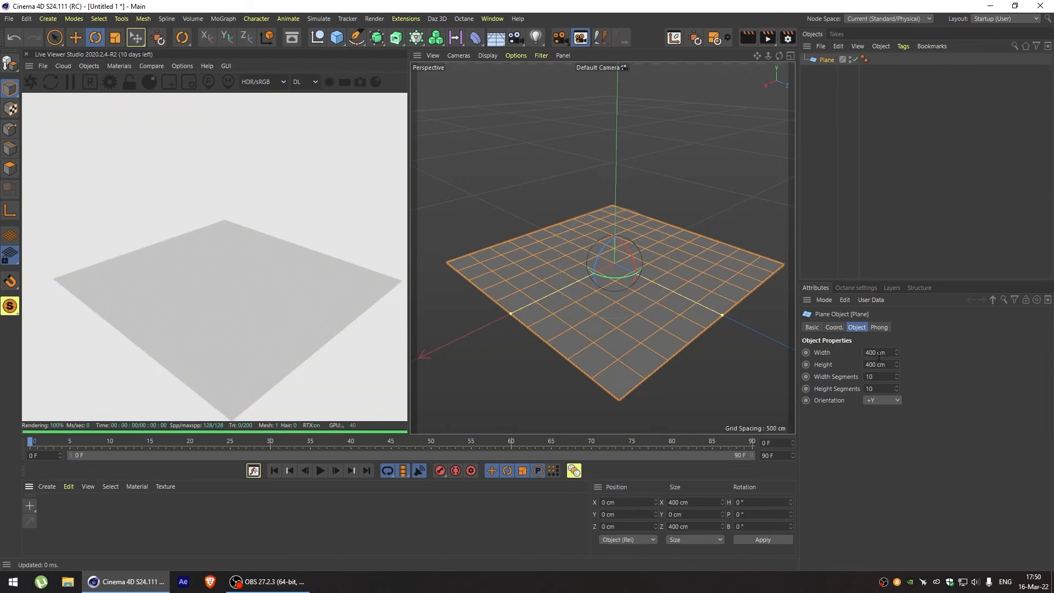
{"action": "type", "text": "1000"}
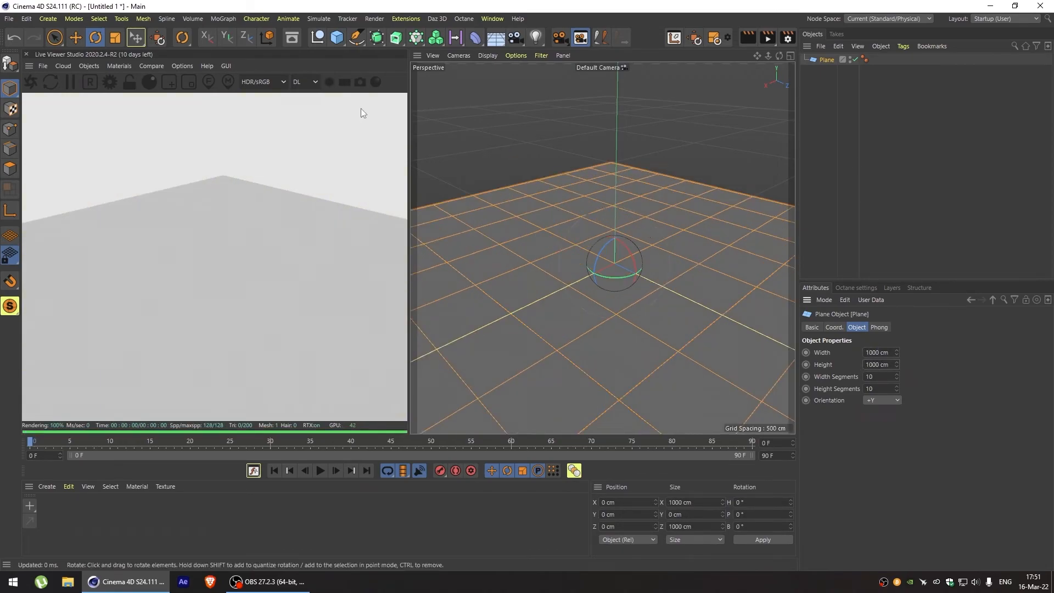
{"action": "left_click", "coordinate": [87, 66]}
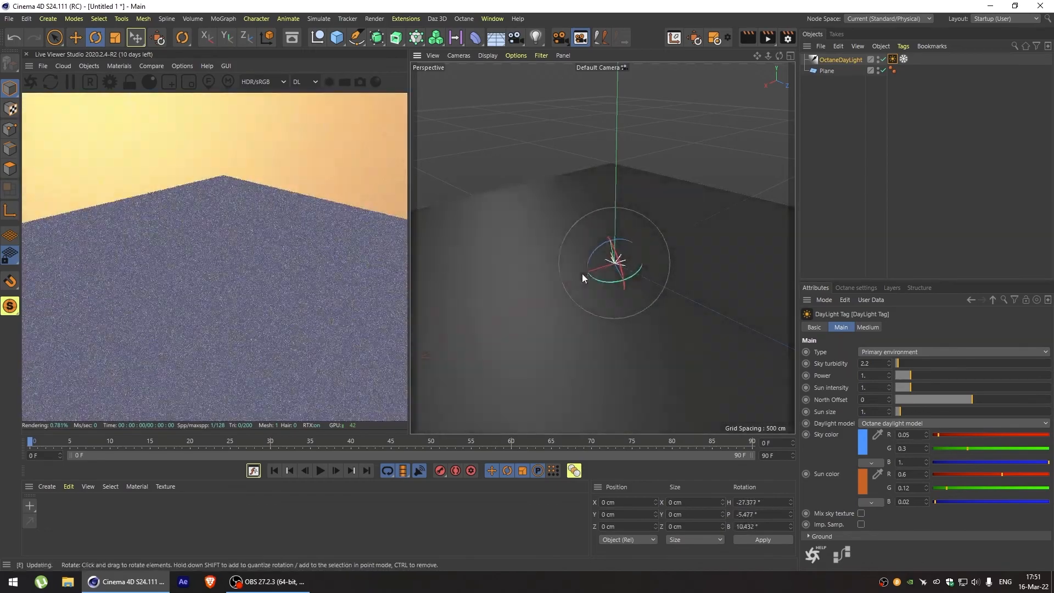
{"action": "left_click_drag", "start_coordinate": [583, 278], "coordinate": [670, 299]}
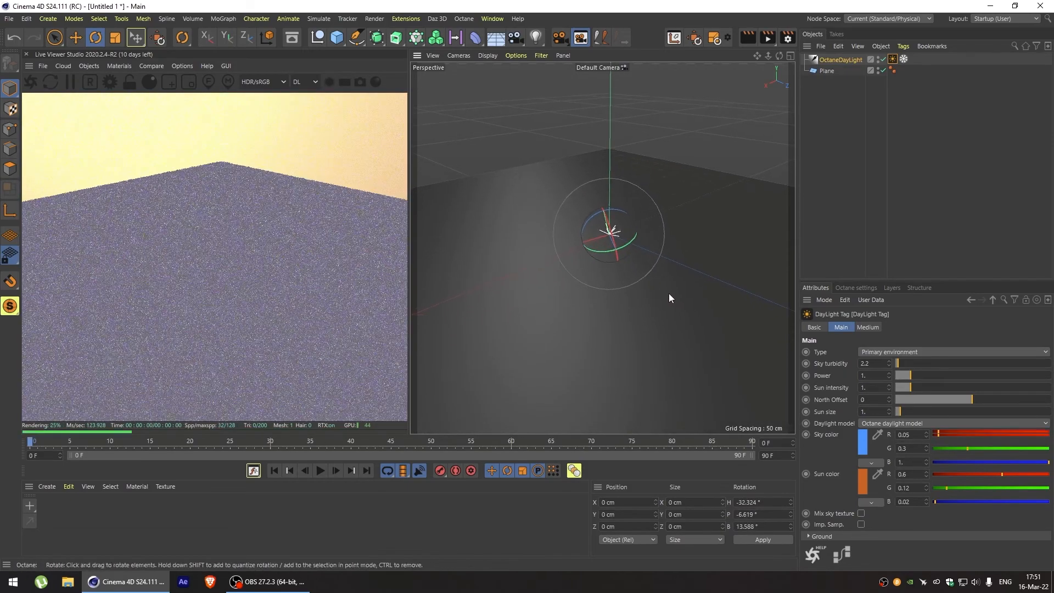
- Add an Octane Scatter of cubes on the Plane with Surface distribution and Count 5000
{"action": "left_click", "coordinate": [88, 66]}
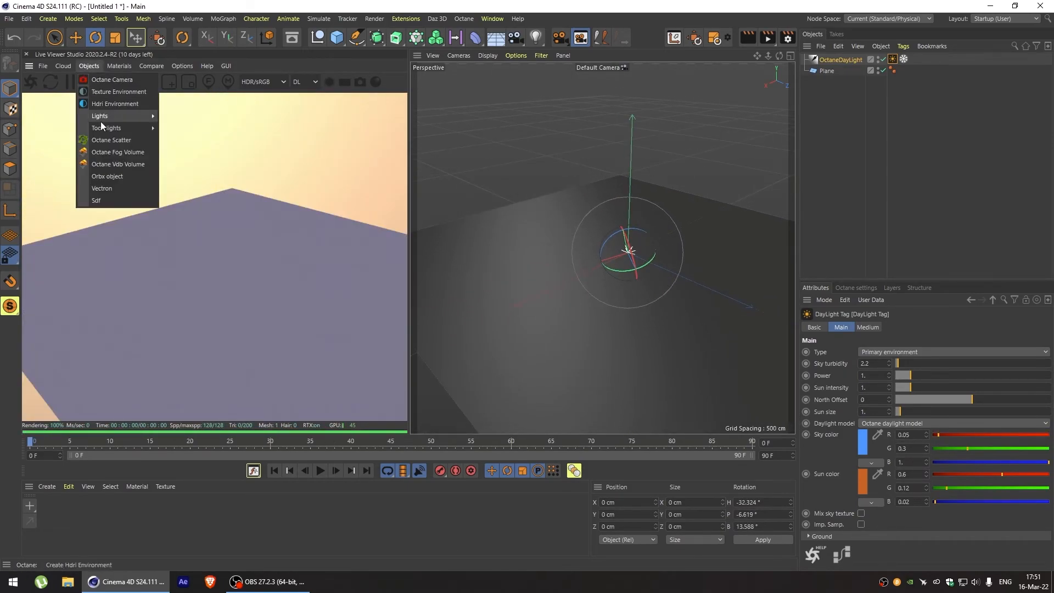
{"action": "left_click", "coordinate": [112, 139]}
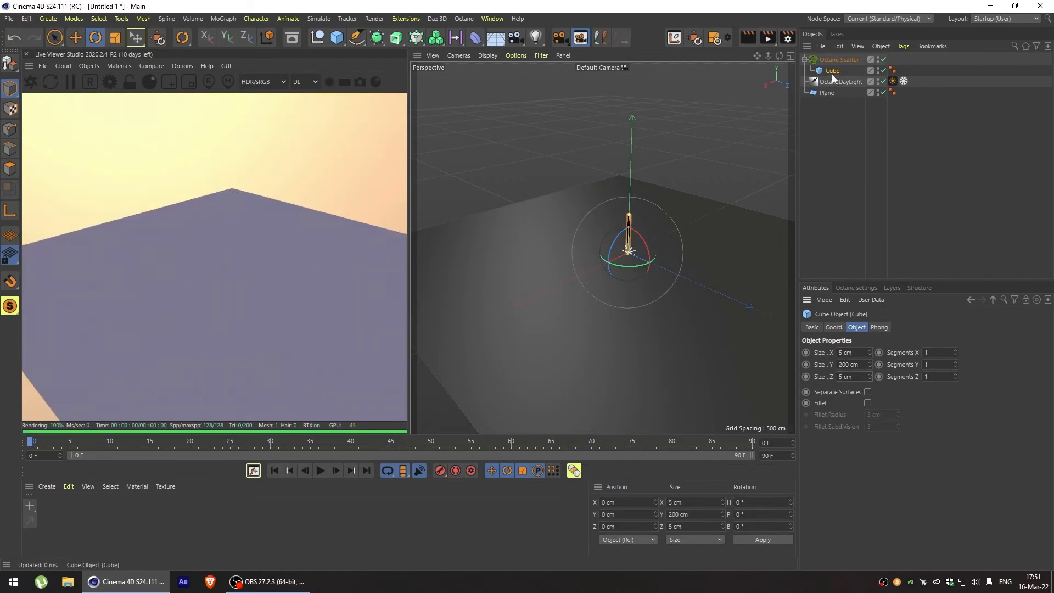
{"action": "left_click", "coordinate": [837, 59]}
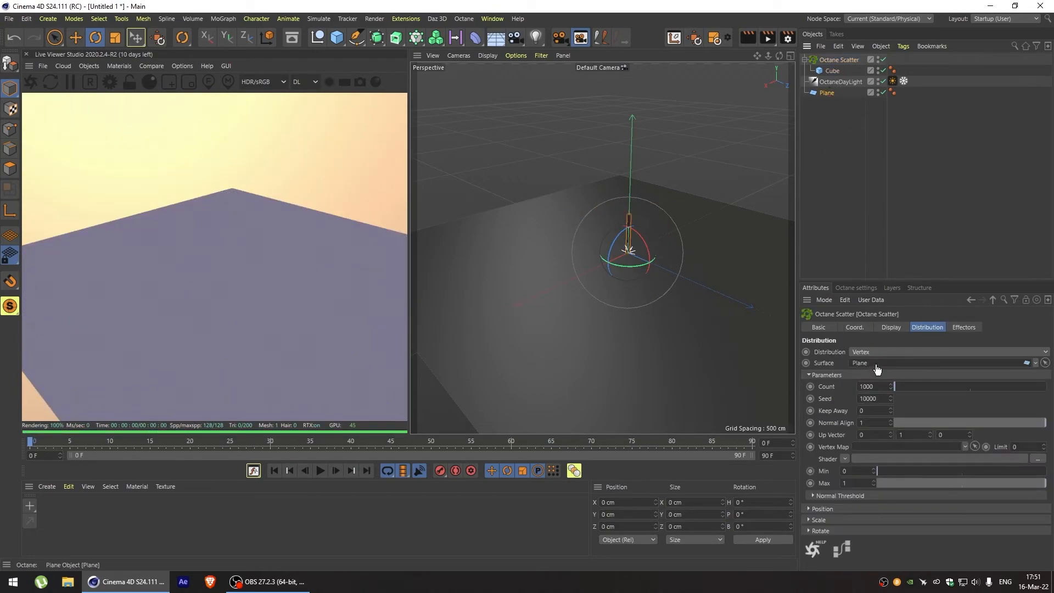
{"action": "left_click", "coordinate": [941, 351]}
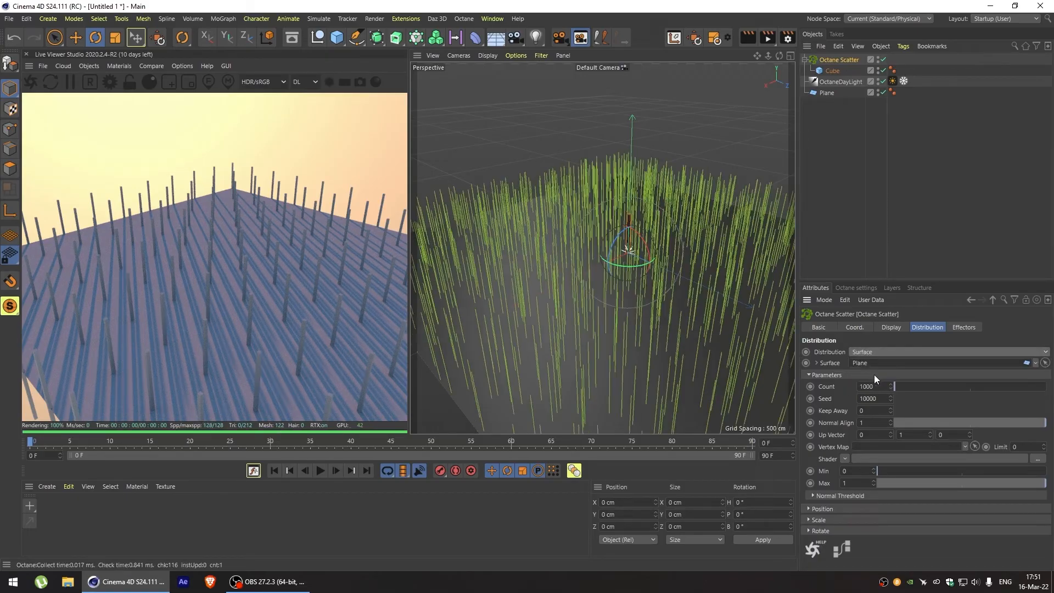
{"action": "left_click_drag", "start_coordinate": [632, 253], "coordinate": [544, 295]}
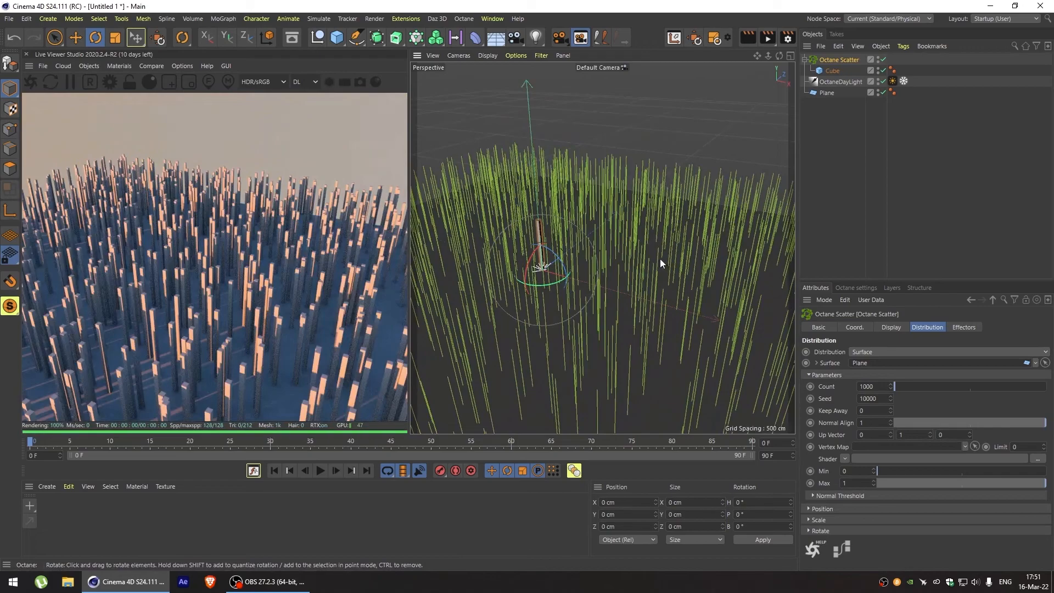
{"action": "type", "text": "5000"}
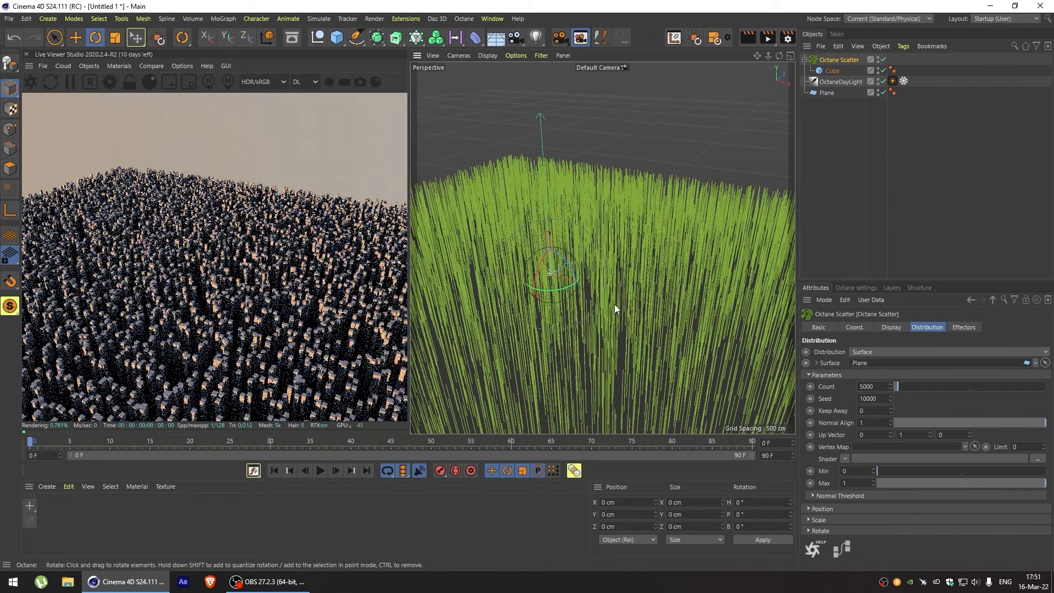
{"action": "left_click_drag", "start_coordinate": [547, 272], "coordinate": [595, 244]}
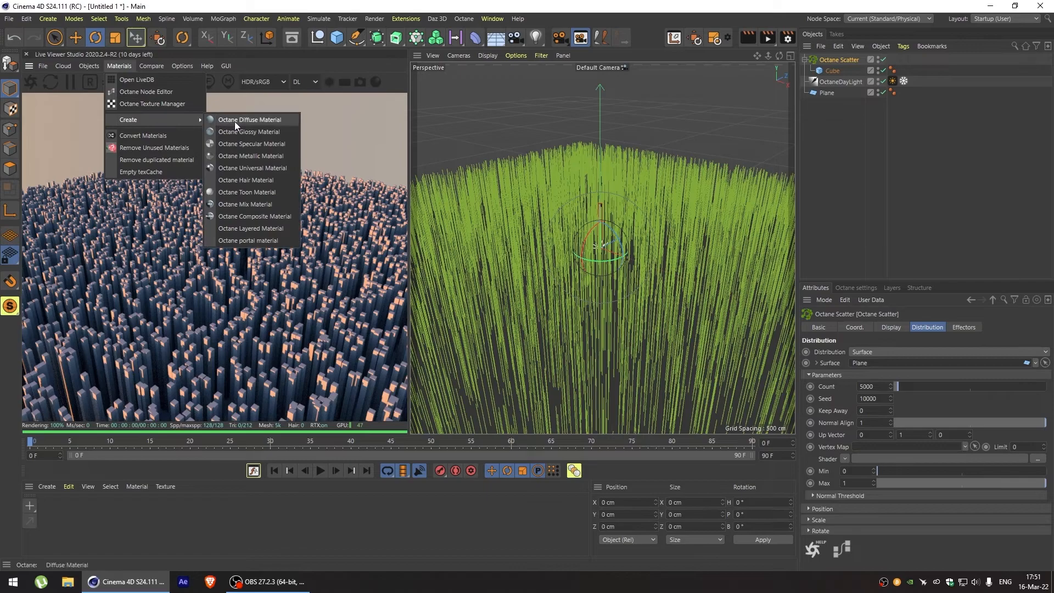
- Create an Octane Diffuse material for the cubes and set its diffuse colour to blue
{"action": "left_click", "coordinate": [249, 118]}
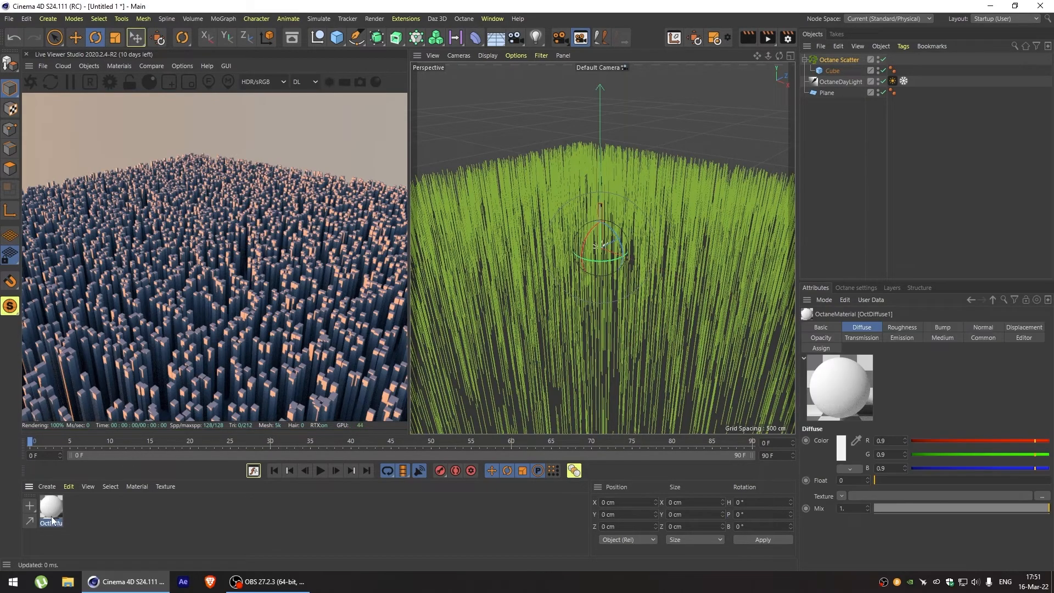
{"action": "double_click", "coordinate": [50, 508]}
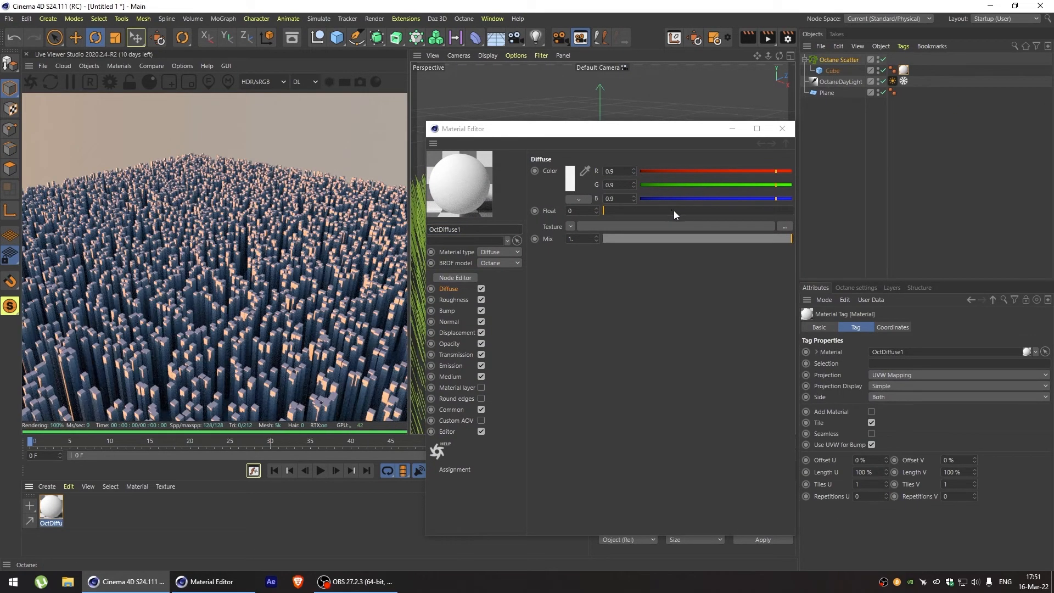
{"action": "left_click", "coordinate": [569, 177]}
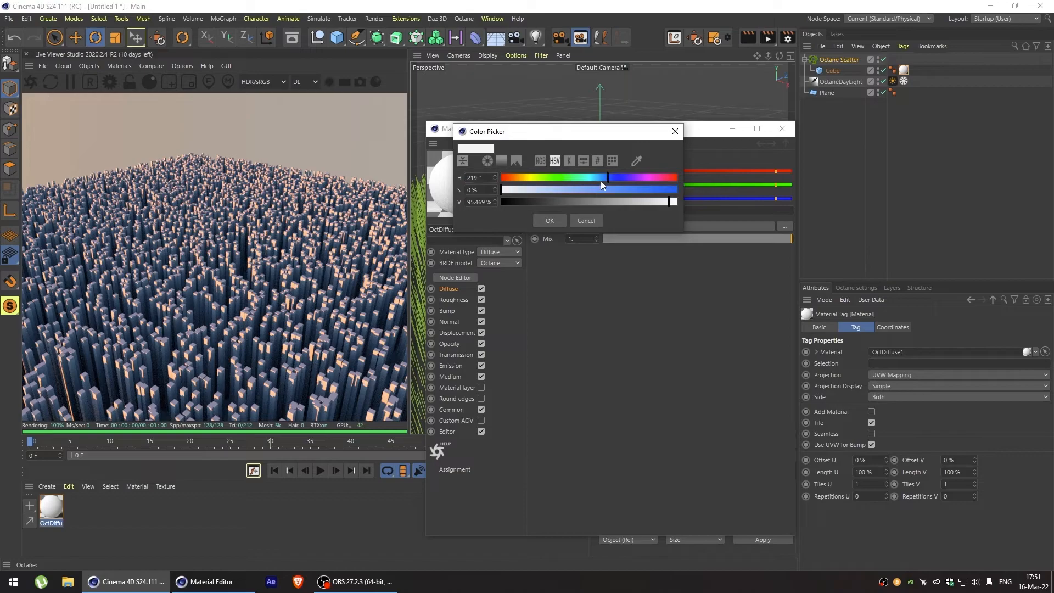
{"action": "left_click", "coordinate": [549, 220]}
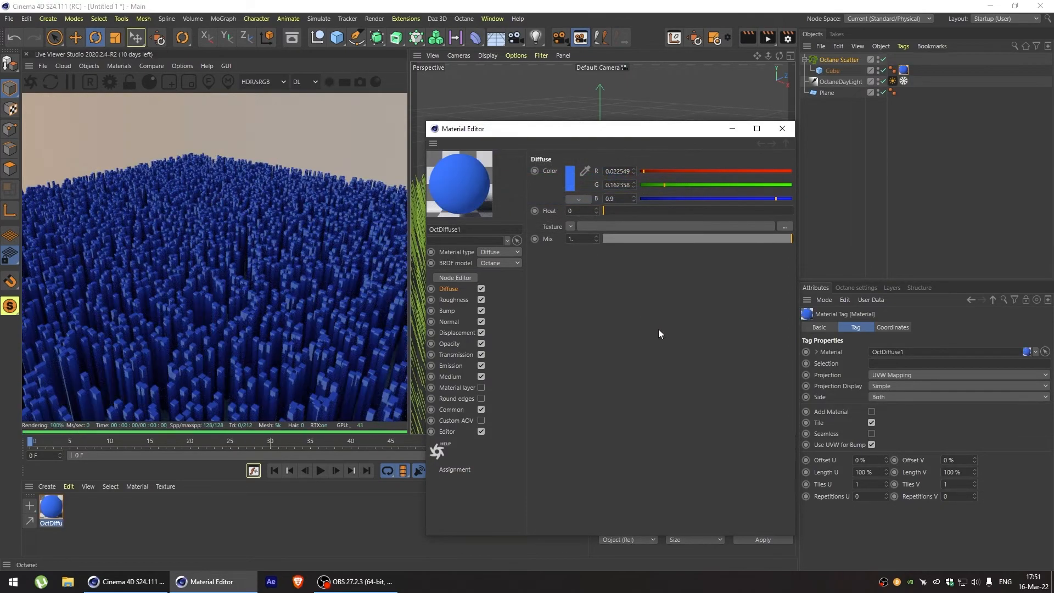
{"action": "left_click_drag", "start_coordinate": [462, 128], "coordinate": [425, 163]}
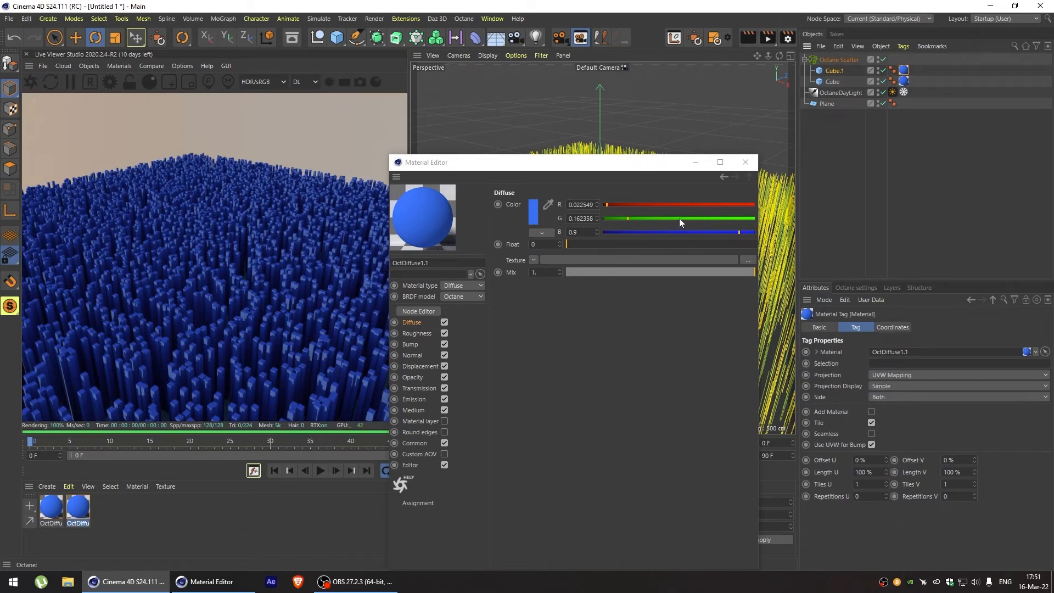
- Set the copied cube material's diffuse colour to red and keep both cubes under the scatter
{"action": "left_click", "coordinate": [532, 210]}
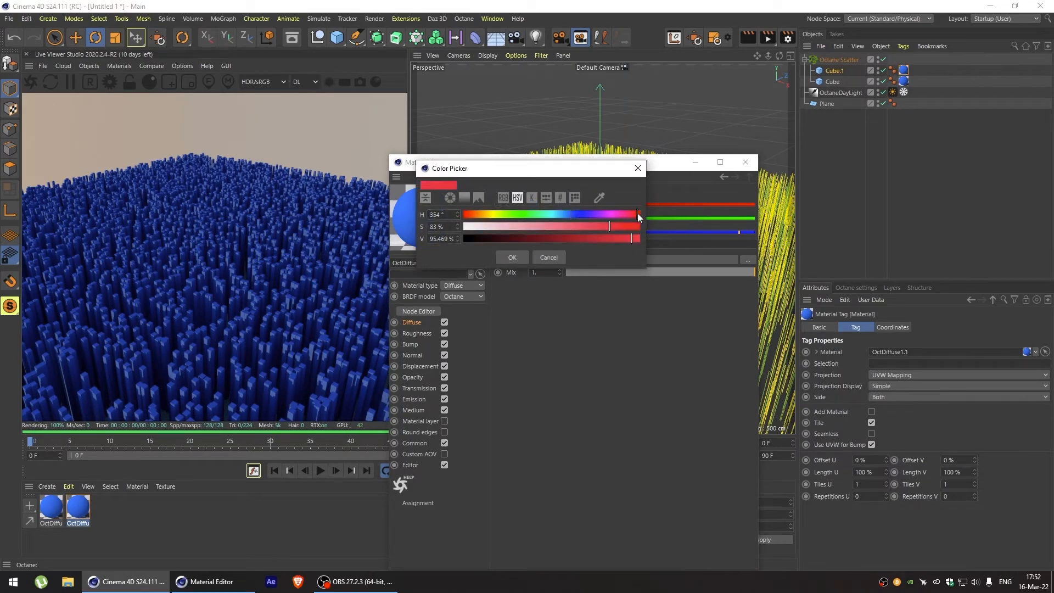
{"action": "left_click", "coordinate": [512, 257]}
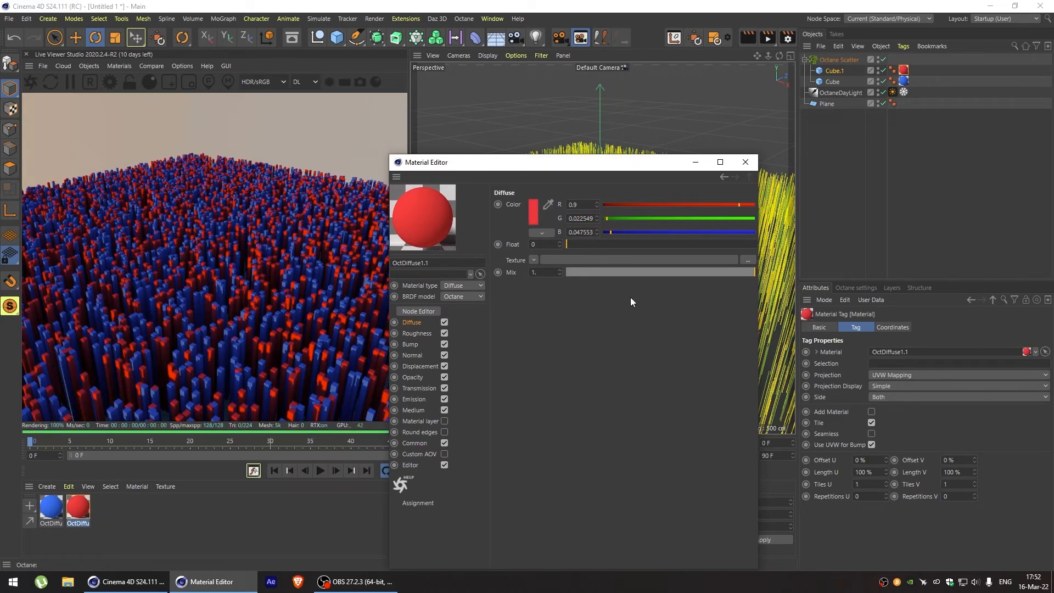
{"action": "left_click", "coordinate": [744, 162]}
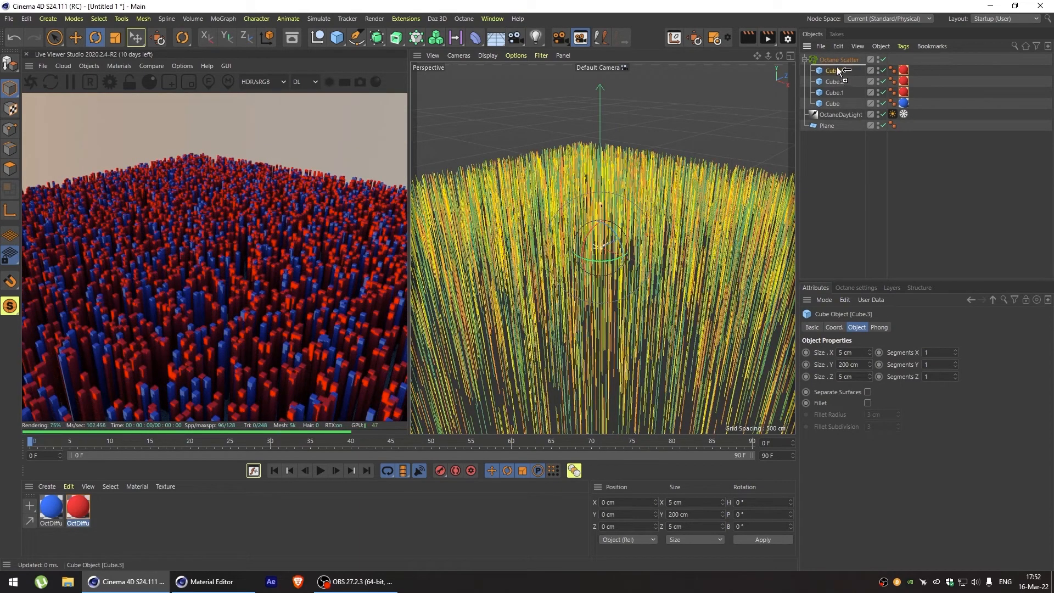
{"action": "left_click", "coordinate": [837, 59]}
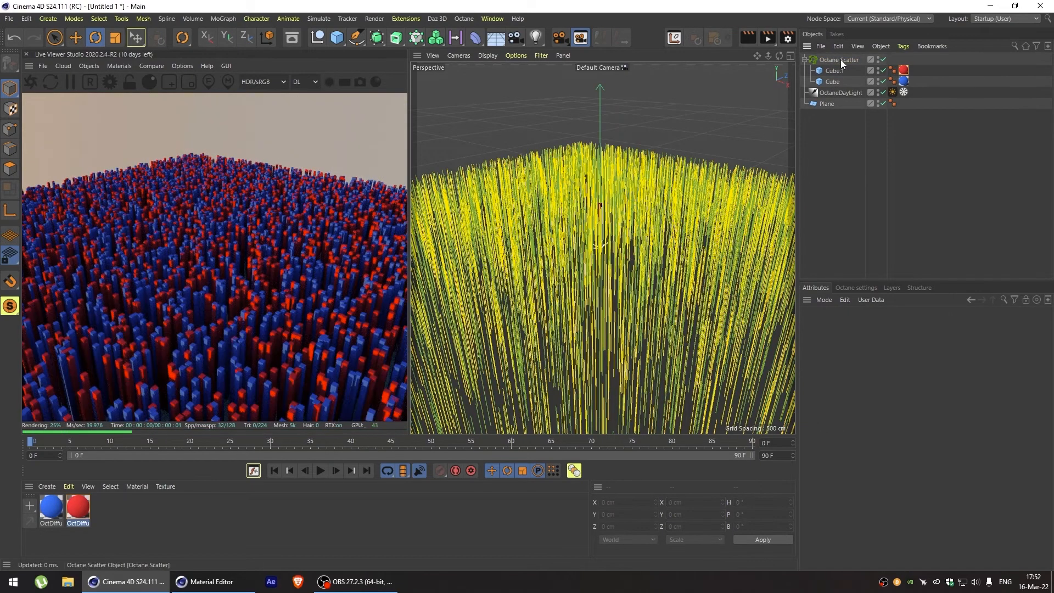
- Bring the cube's blue diffuse material into the Octane node editor
{"action": "left_click", "coordinate": [837, 59]}
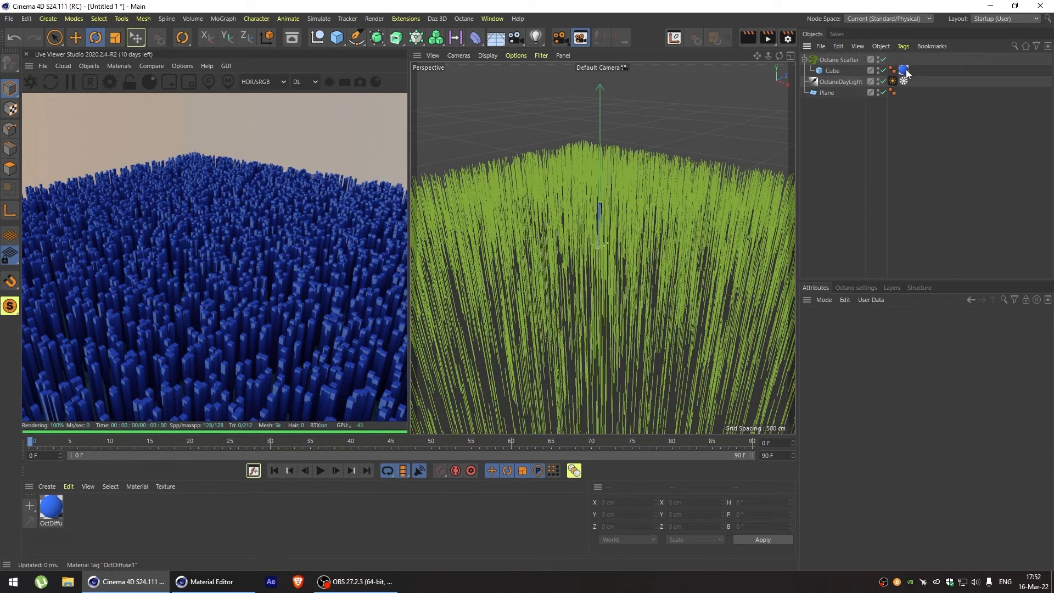
{"action": "left_click", "coordinate": [893, 70]}
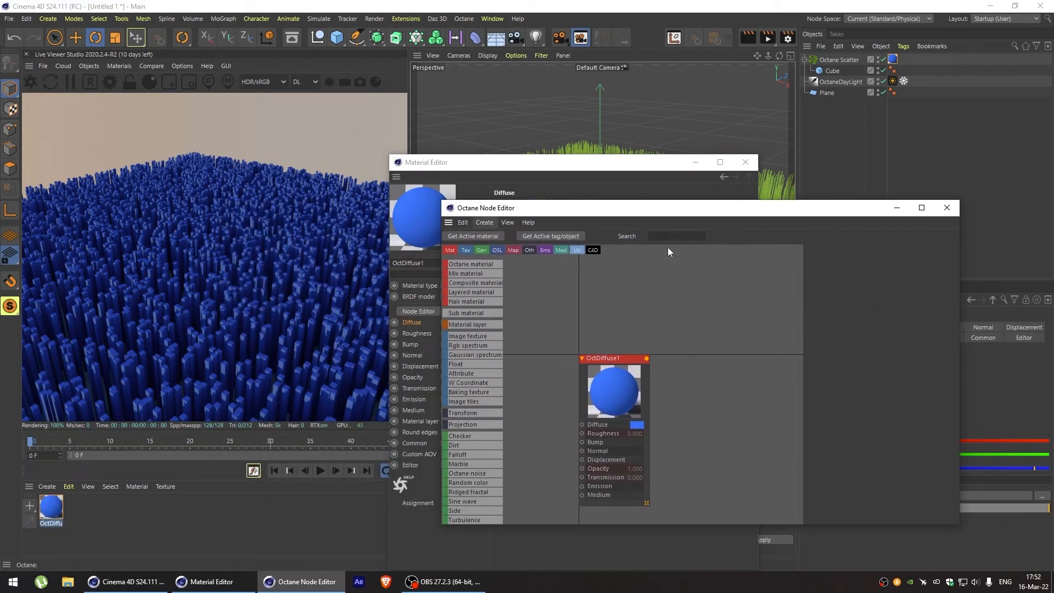
- Add a Random Color node into Diffuse and insert a Gradient node after it
{"action": "type", "text": "ran"}
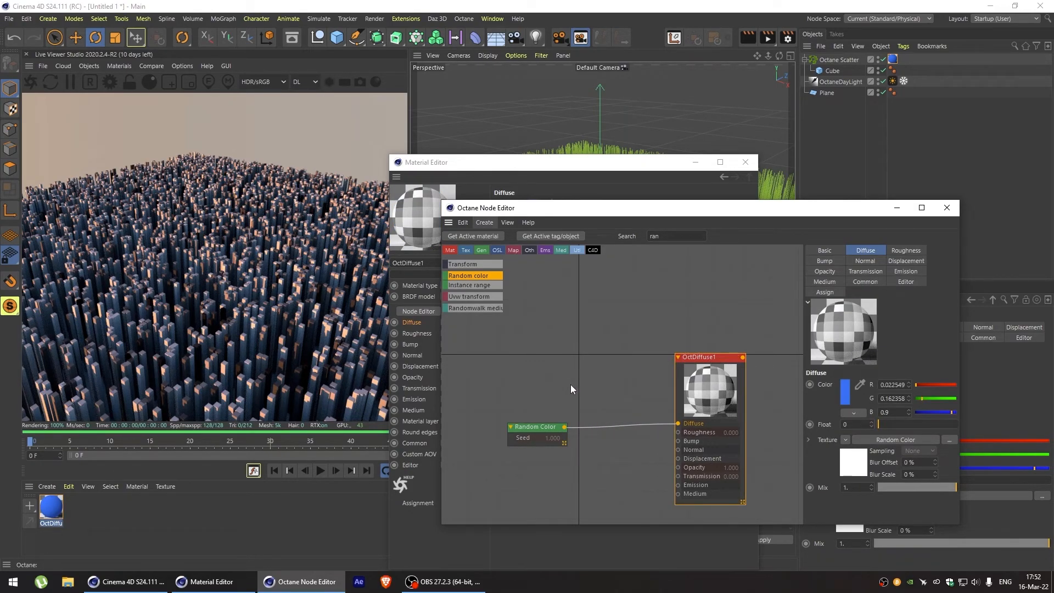
{"action": "type", "text": "grad"}
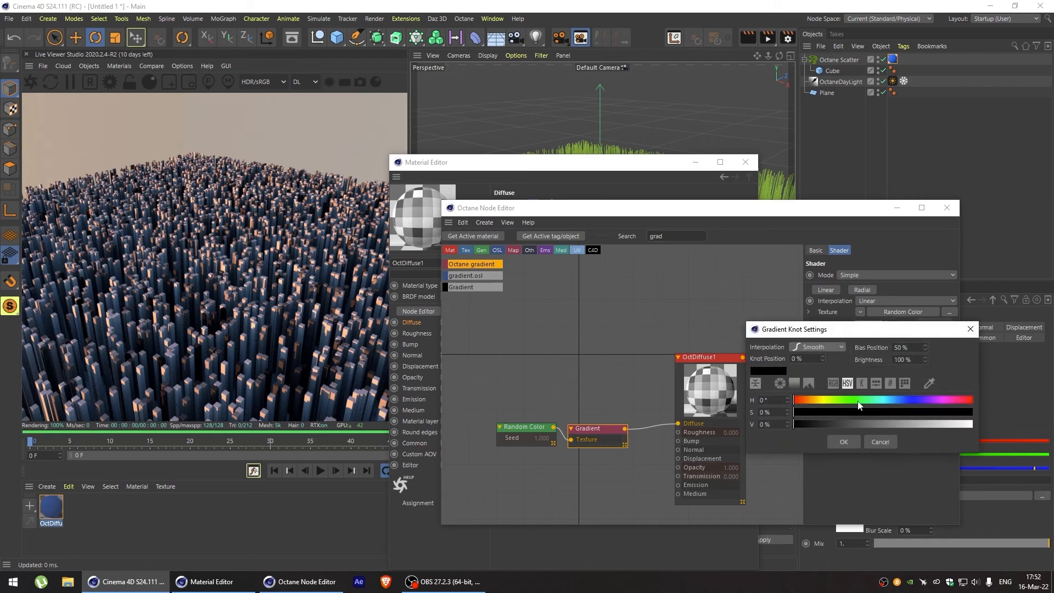
- Set the gradient knots to a green-cyan-purple ramp colouring the cube field
{"action": "left_click", "coordinate": [843, 441]}
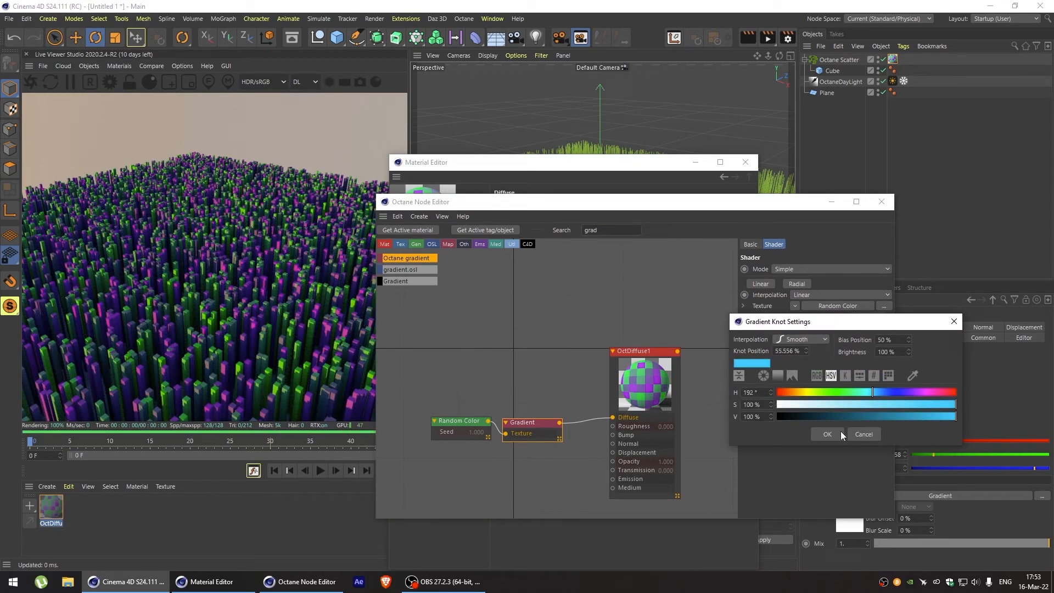
{"action": "left_click", "coordinate": [826, 434]}
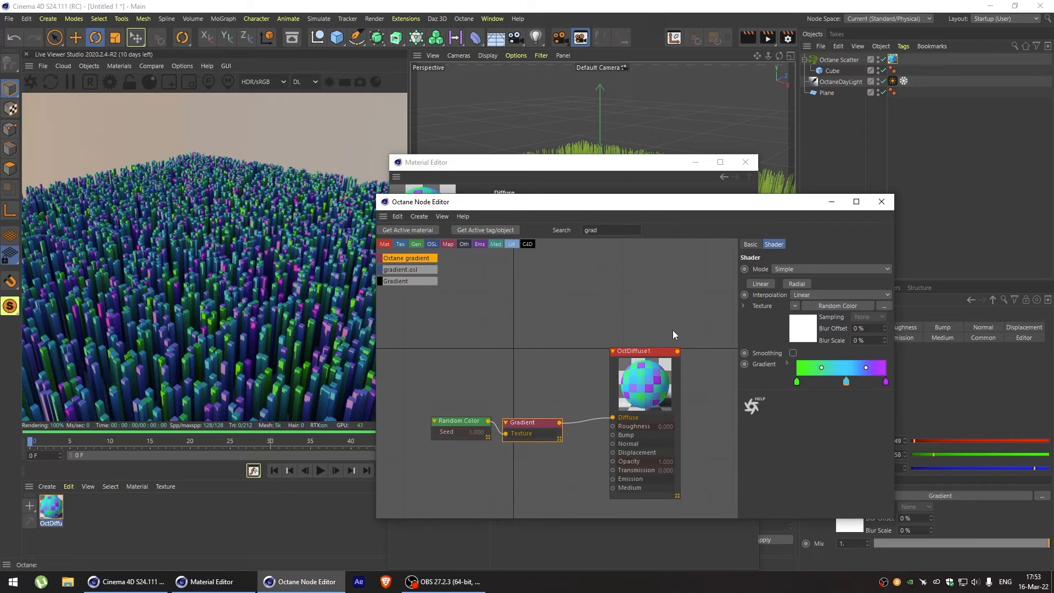
{"action": "mouse_move", "coordinate": [648, 330]}
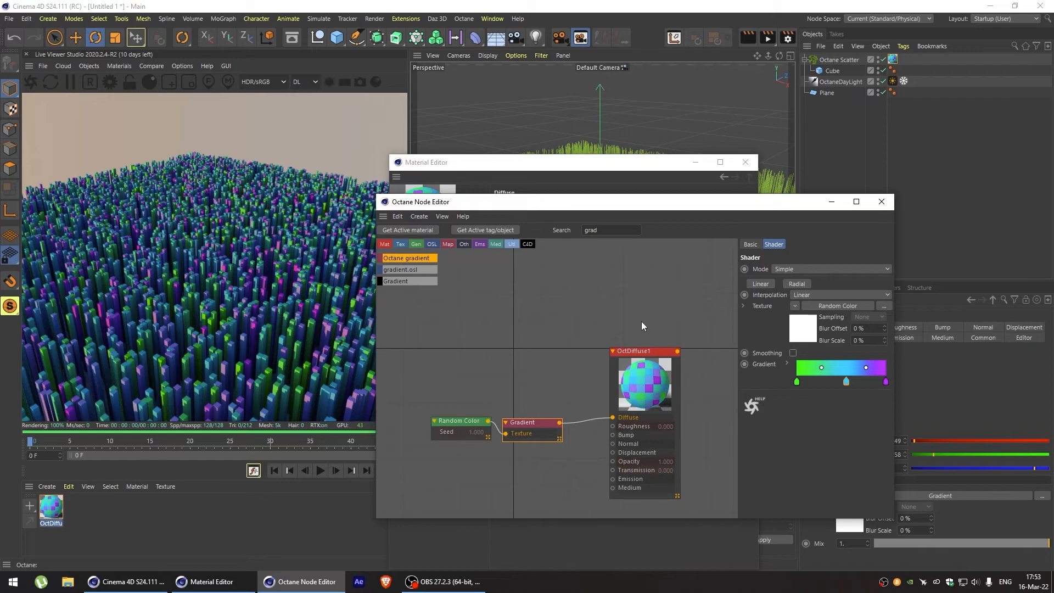
{"action": "mouse_move", "coordinate": [527, 383]}
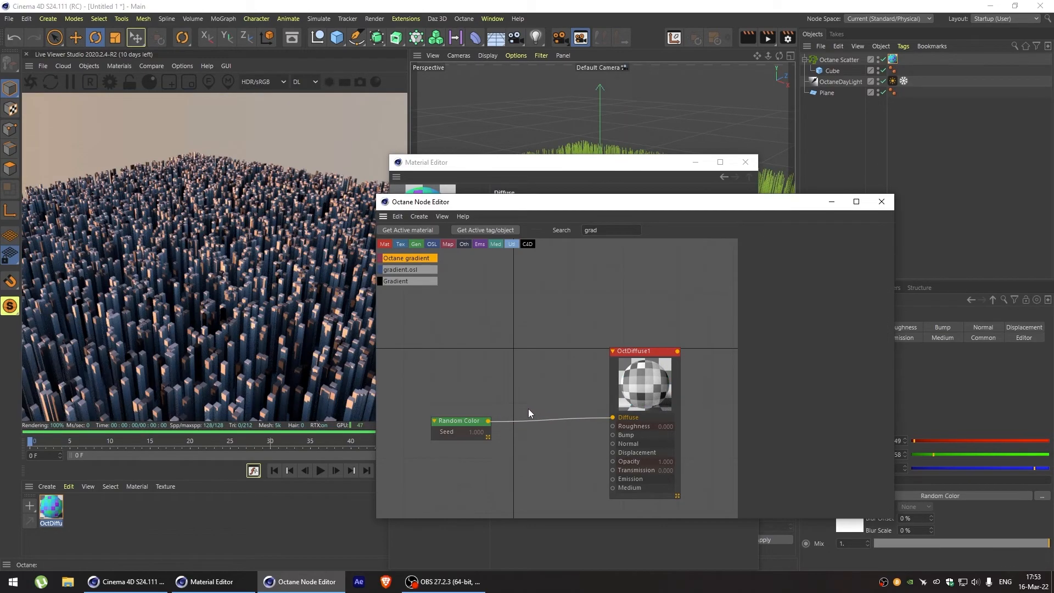
{"action": "mouse_move", "coordinate": [455, 421]}
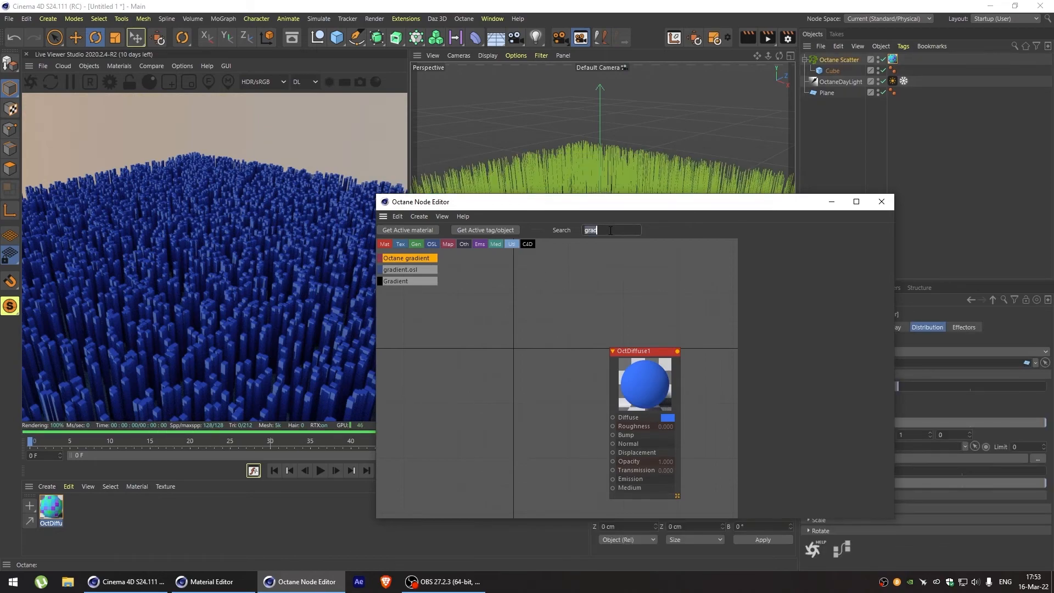
- Remove the colour nodes to leave plain blue and select the Octane Scatter's distribution settings
{"action": "type", "text": "ins"}
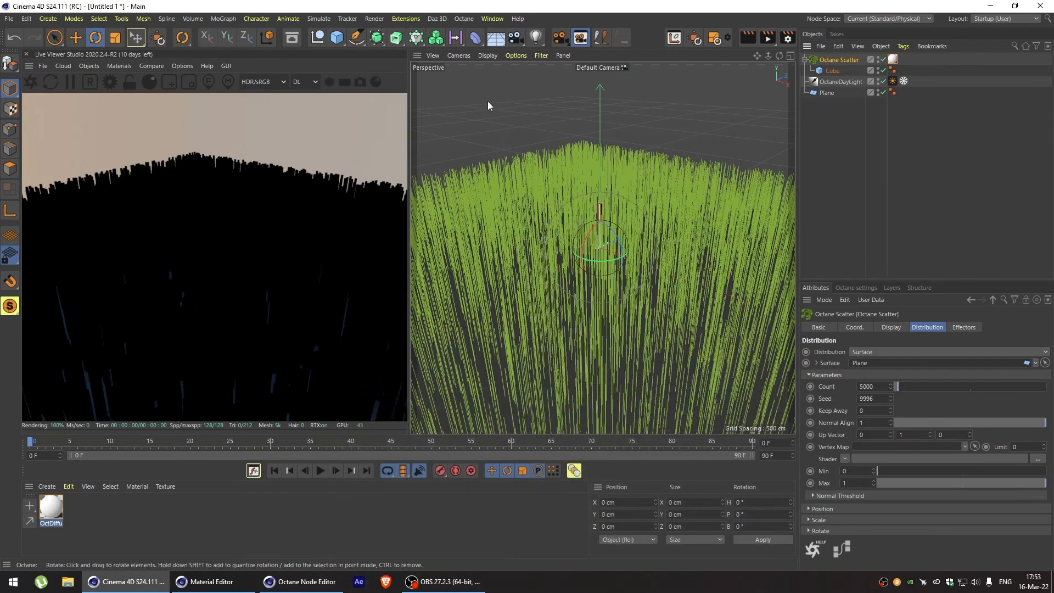
- Add a MoGraph Plain effector, disable its Position parameter and reach its colour mode setting
{"action": "left_click", "coordinate": [223, 19]}
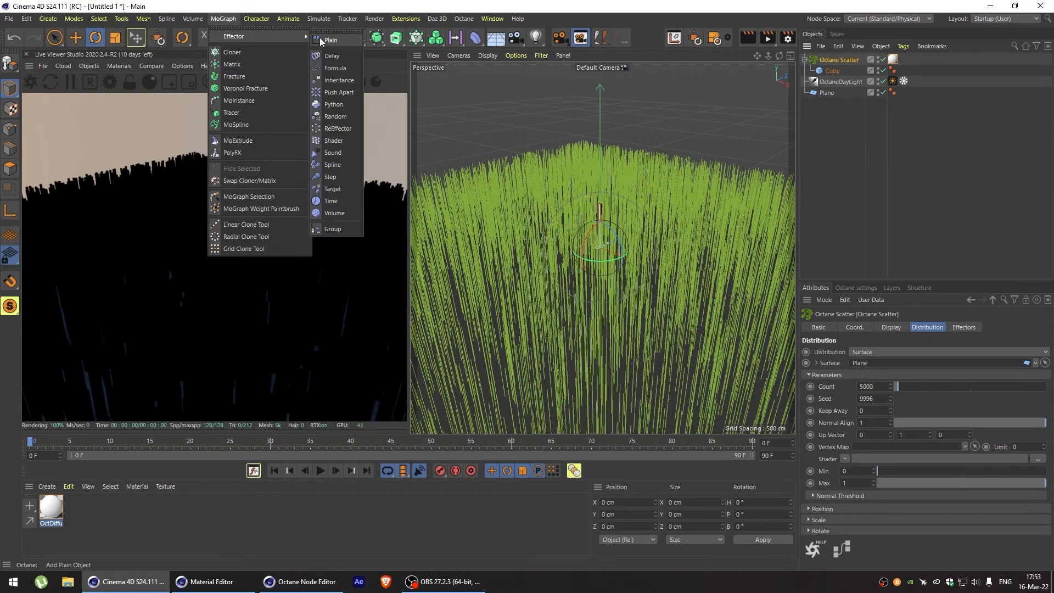
{"action": "left_click", "coordinate": [330, 40]}
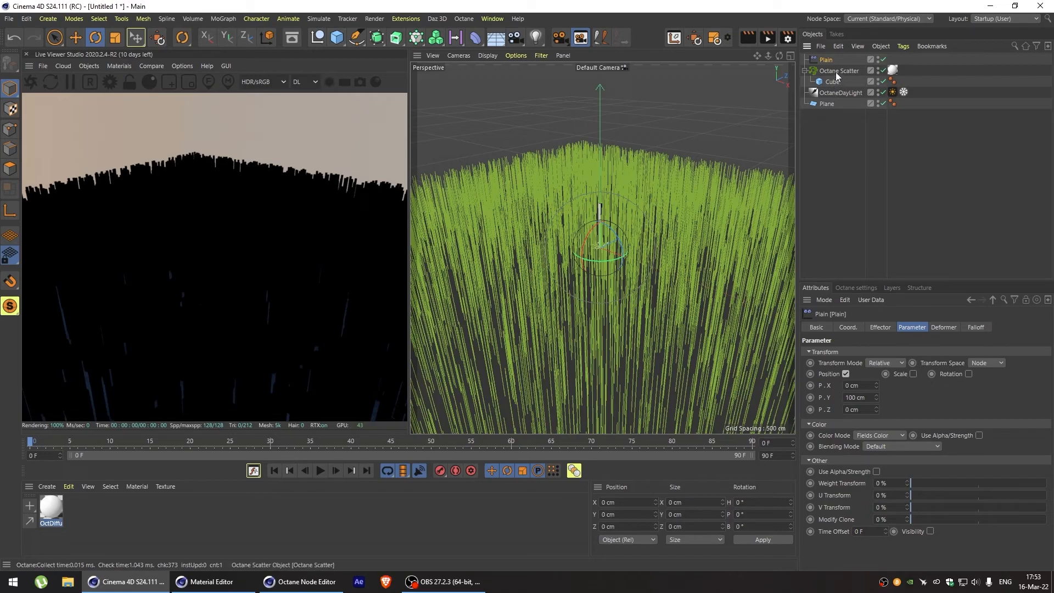
{"action": "left_click", "coordinate": [838, 70]}
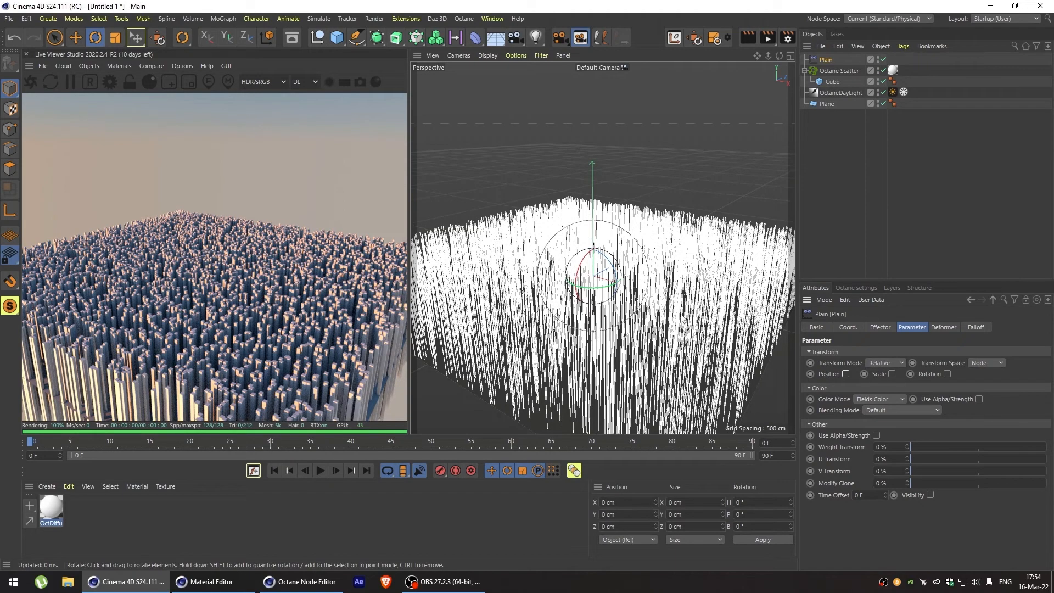
{"action": "left_click", "coordinate": [879, 398]}
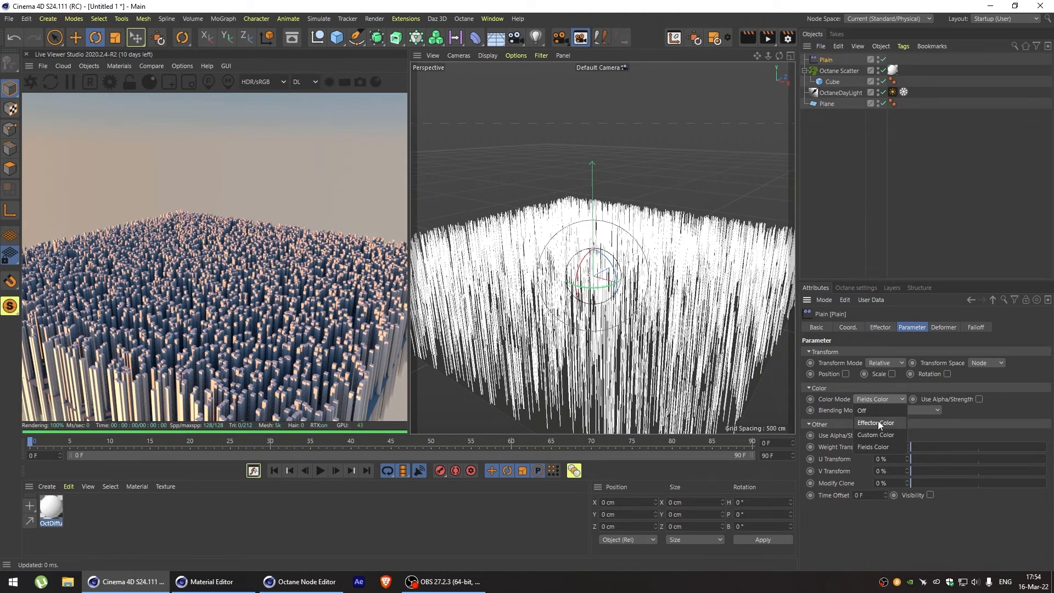
- Set Color Mode to Effector Color and list the Falloff field types
{"action": "left_click", "coordinate": [876, 423]}
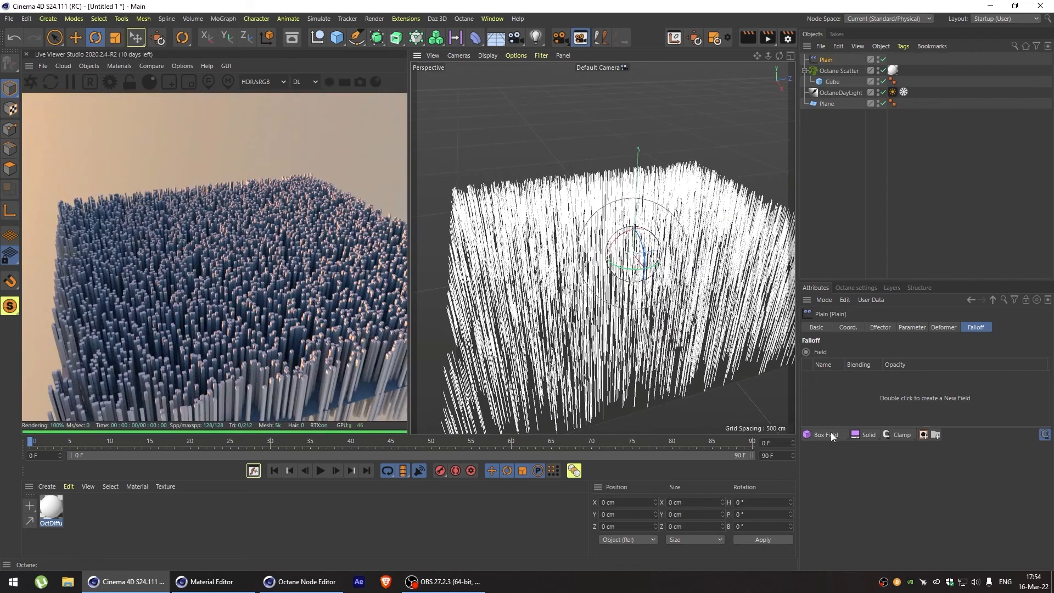
{"action": "left_click", "coordinate": [825, 434]}
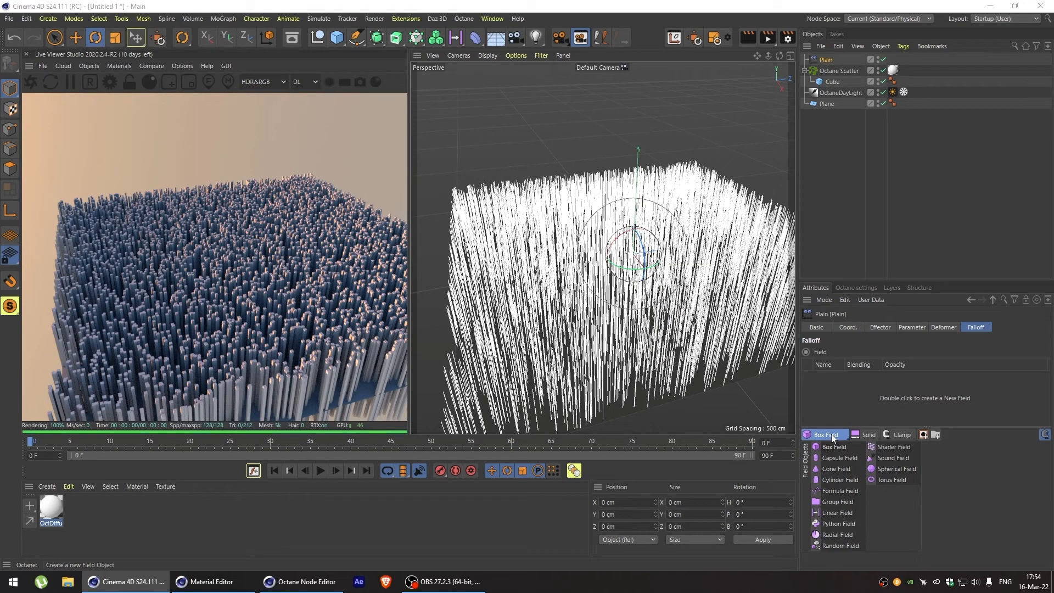
{"action": "mouse_move", "coordinate": [838, 458]}
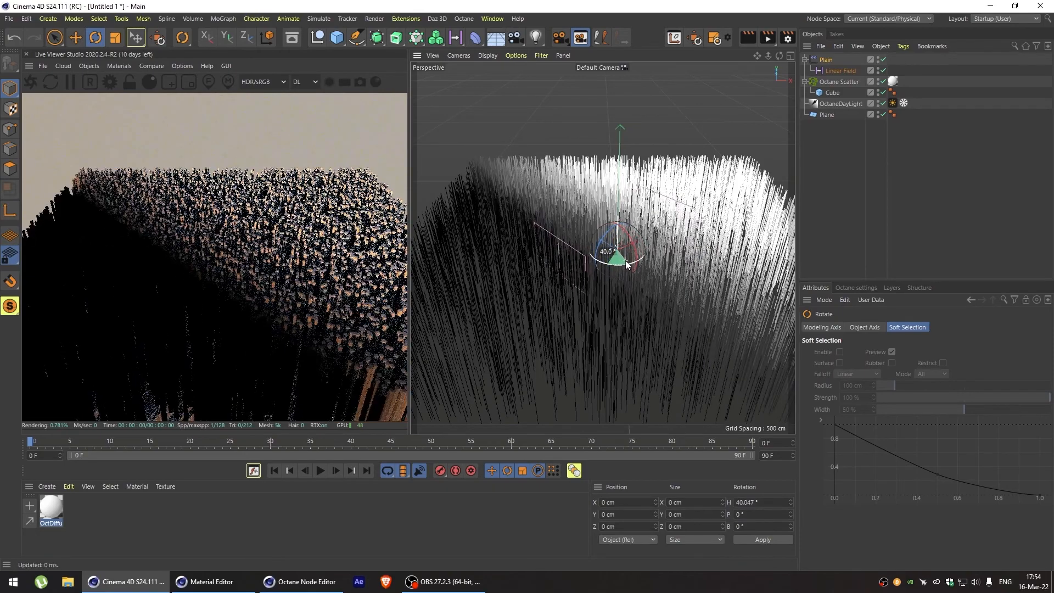
- Rotate the Linear Field under the Plain effector by about 40°
{"action": "left_click_drag", "start_coordinate": [621, 253], "coordinate": [679, 263]}
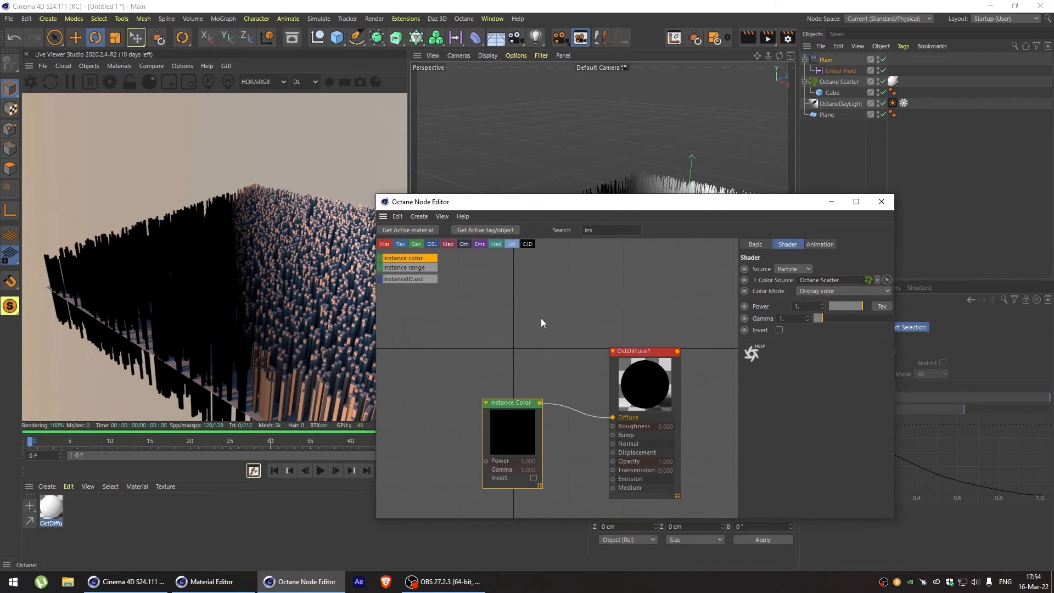
- Insert a Gradient node ('grad') before Diffuse and give its knot a blue hue
{"action": "type", "text": "grad"}
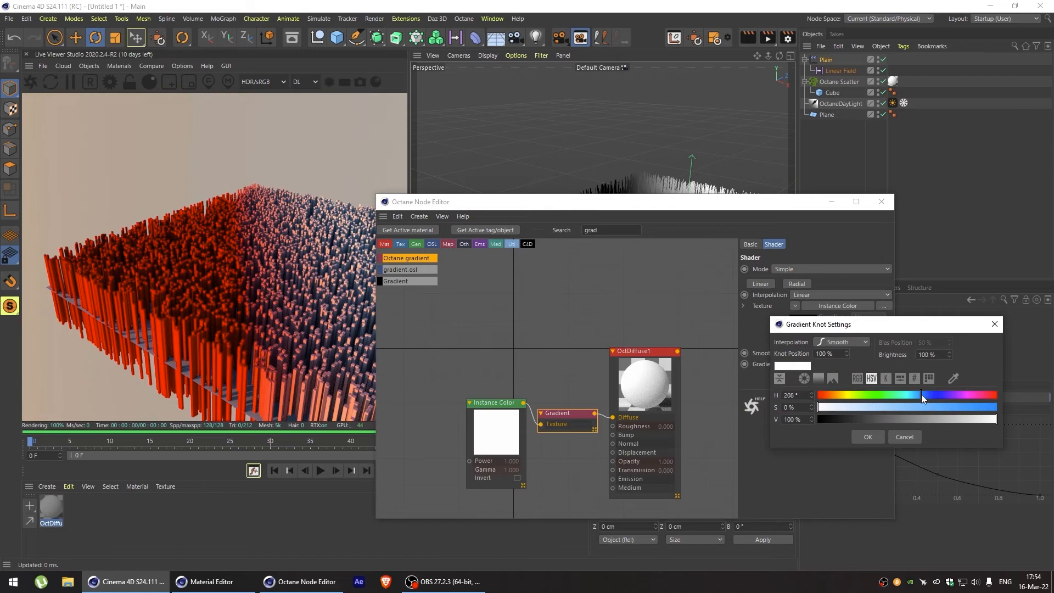
{"action": "left_click", "coordinate": [867, 436]}
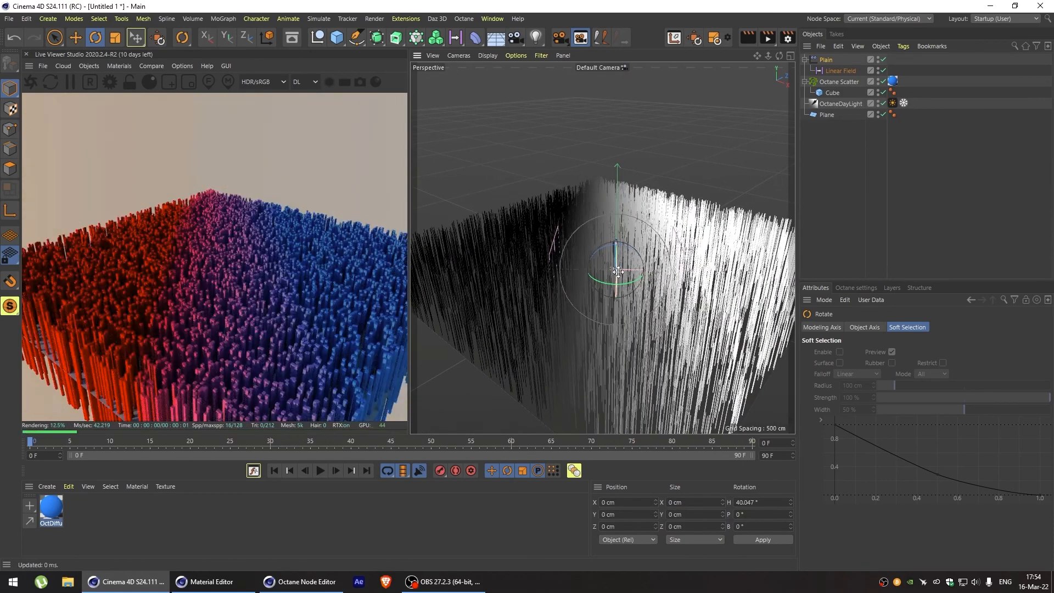
- Give the Linear Field a Quadratic contour and adjust its curve amount and remapping range
{"action": "left_click", "coordinate": [838, 71]}
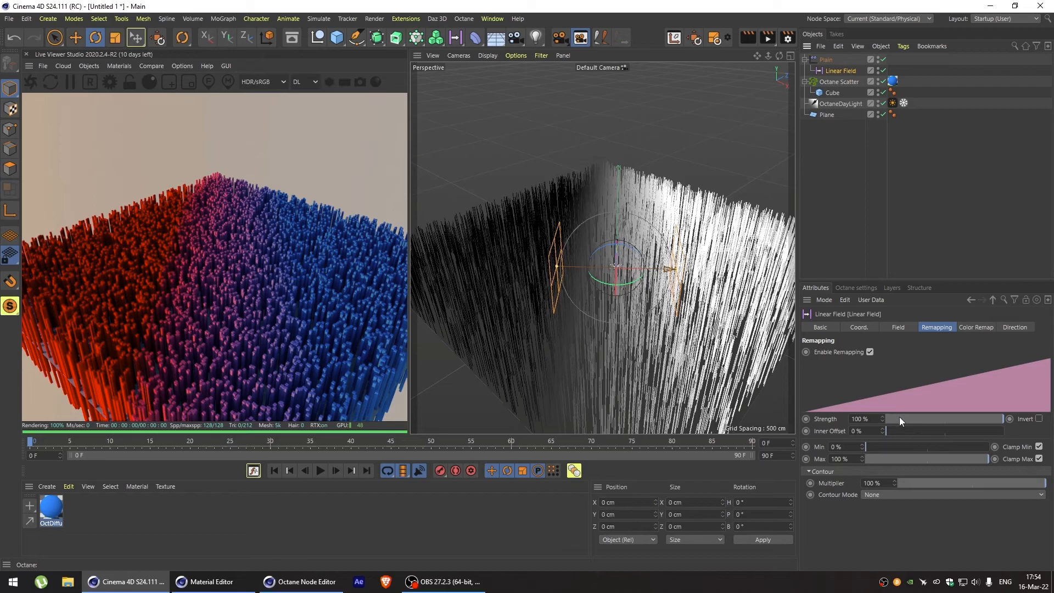
{"action": "left_click", "coordinate": [947, 494]}
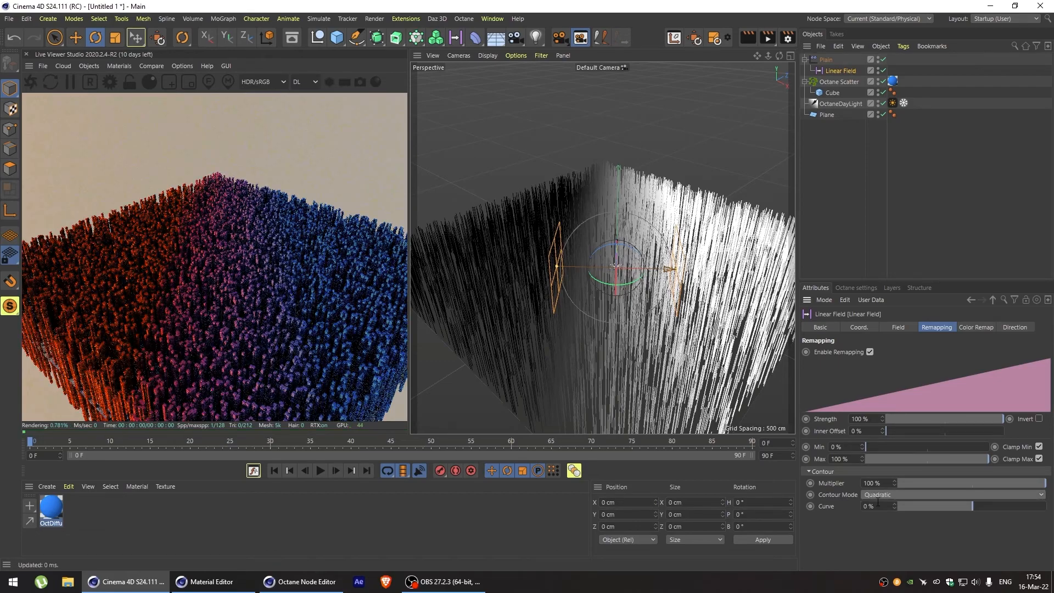
{"action": "left_click_drag", "start_coordinate": [880, 505], "coordinate": [907, 507]}
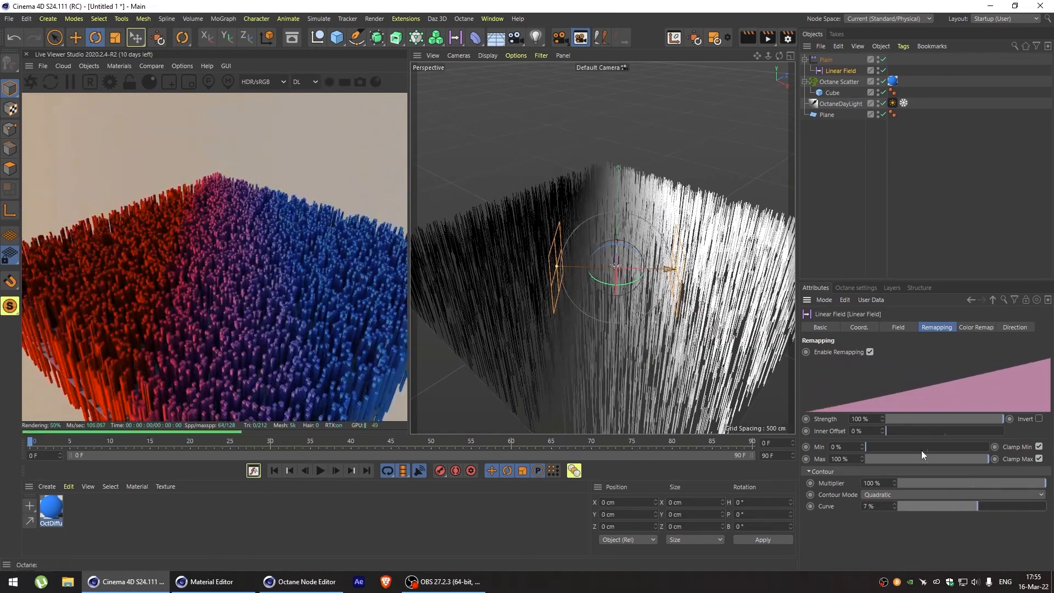
{"action": "left_click_drag", "start_coordinate": [978, 419], "coordinate": [937, 418]}
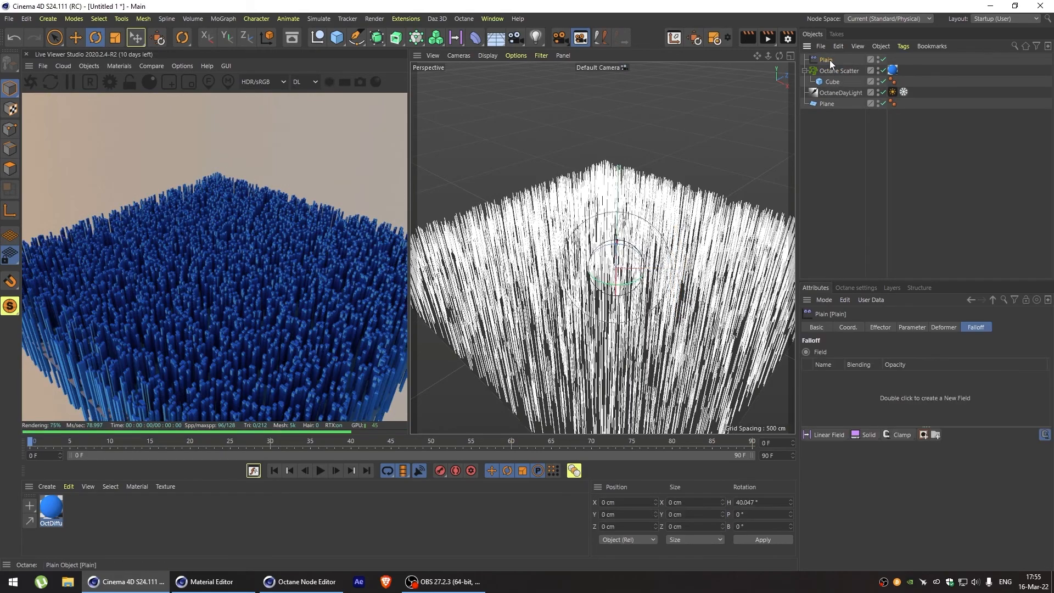
- Create a Shader Field on the Plain effector with a Noise shader in its slot
{"action": "left_click", "coordinate": [827, 435]}
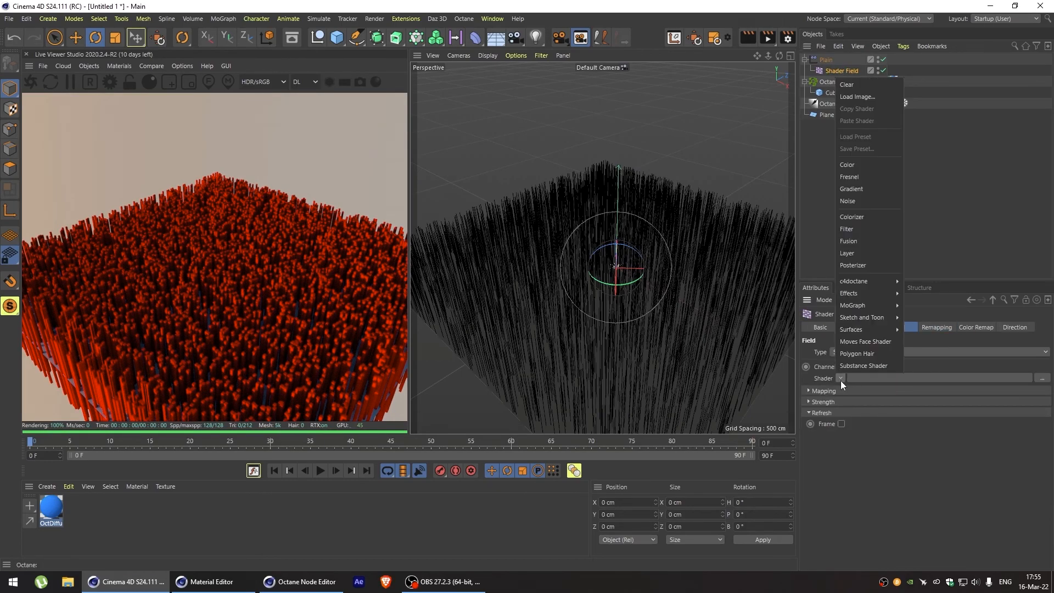
{"action": "left_click", "coordinate": [847, 201]}
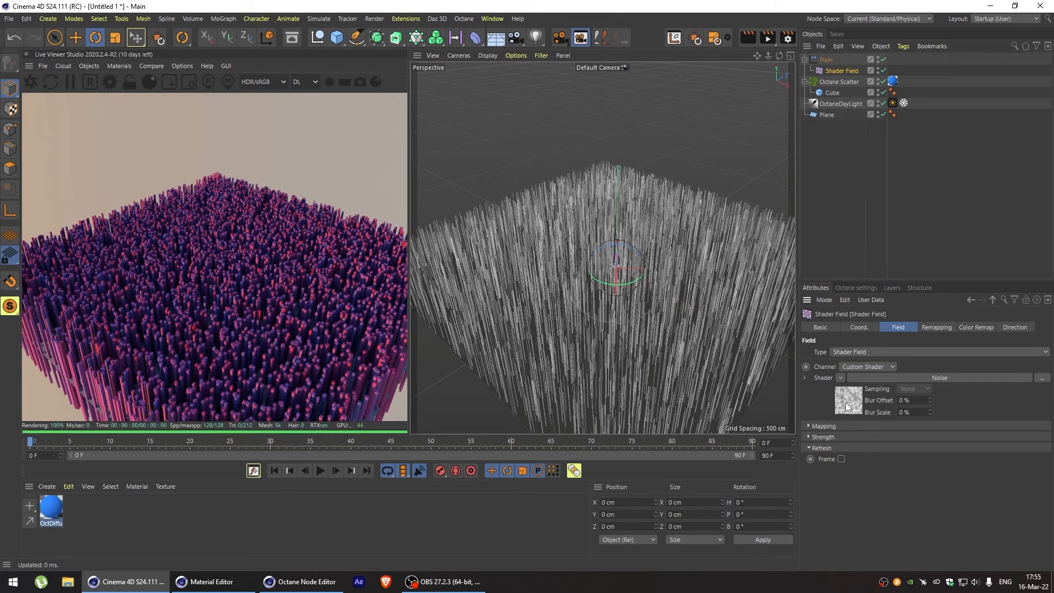
- Raise the Contrast of the field's Noise shader for sharper red and blue patches
{"action": "left_click", "coordinate": [847, 400]}
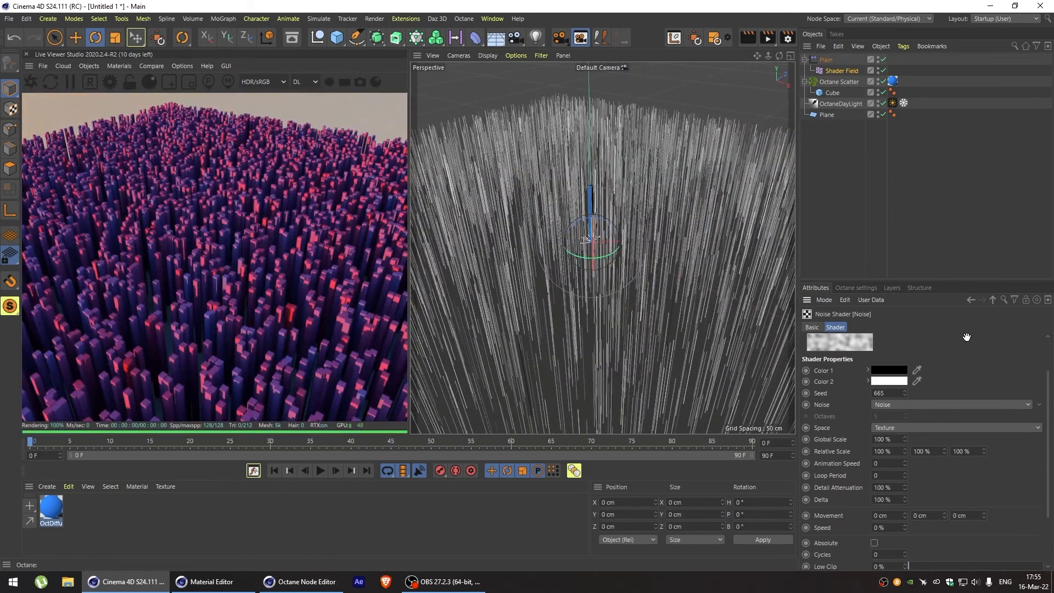
{"action": "scroll", "scroll_direction": "down", "scroll_amount": 3}
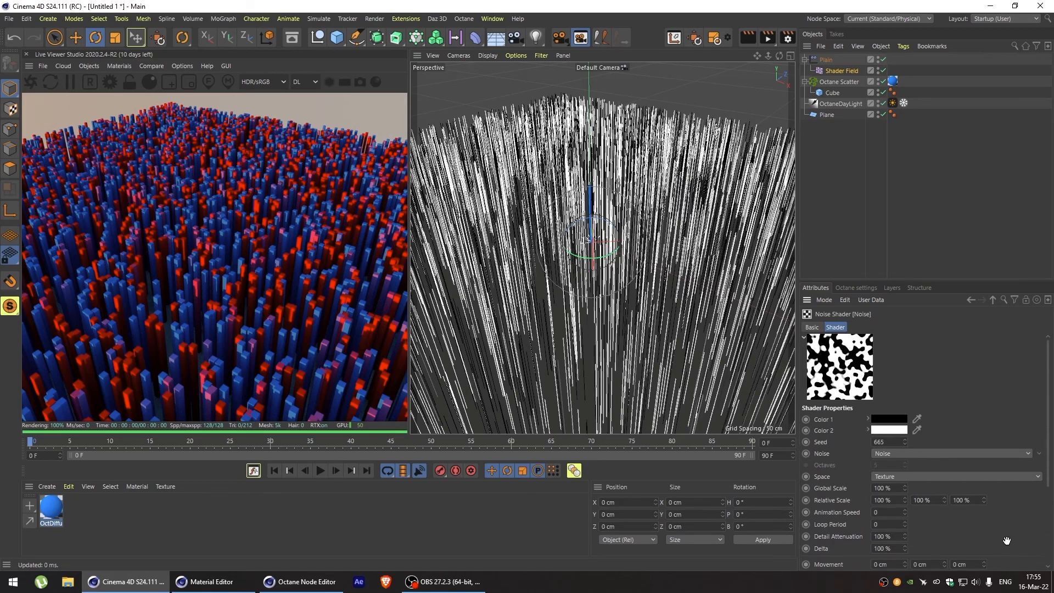
{"action": "scroll", "scroll_direction": "down", "scroll_amount": 3}
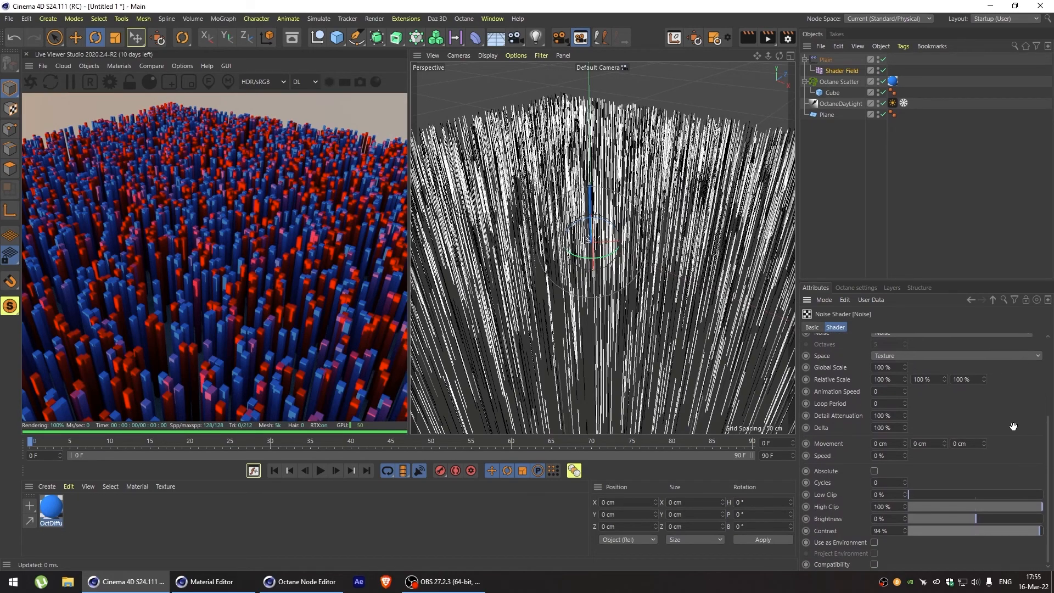
{"action": "left_click_drag", "start_coordinate": [1022, 531], "coordinate": [994, 535]}
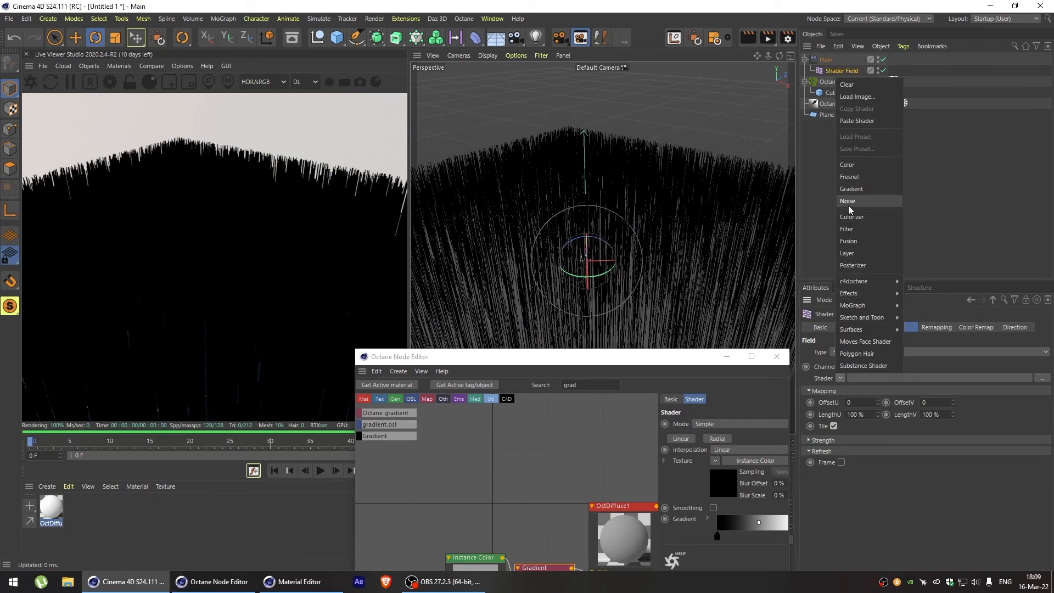
- Set the field's Noise type to Electric with a Global Scale of 500
{"action": "left_click", "coordinate": [848, 200]}
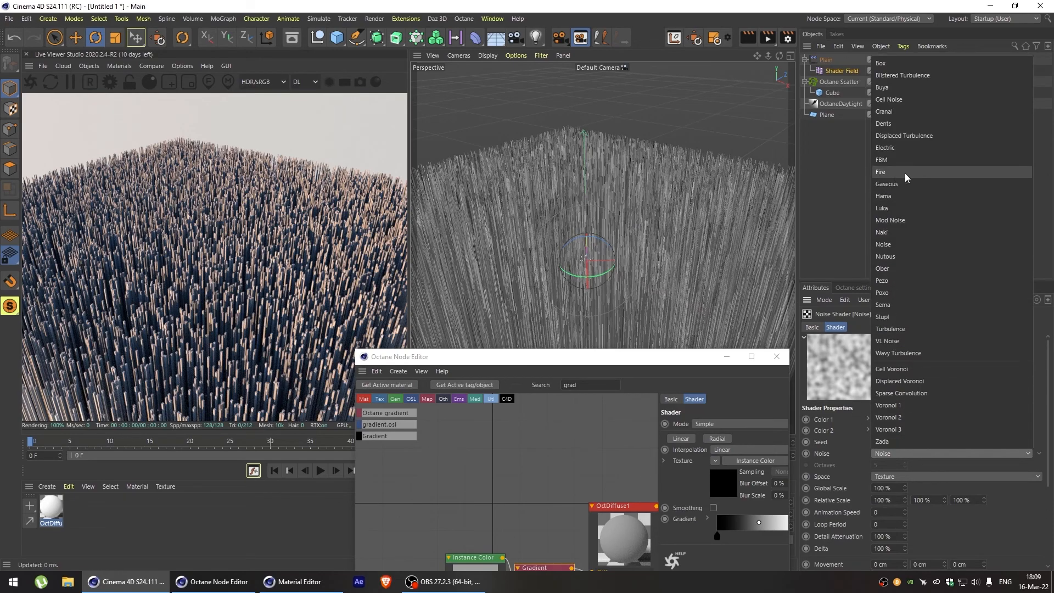
{"action": "left_click", "coordinate": [885, 147]}
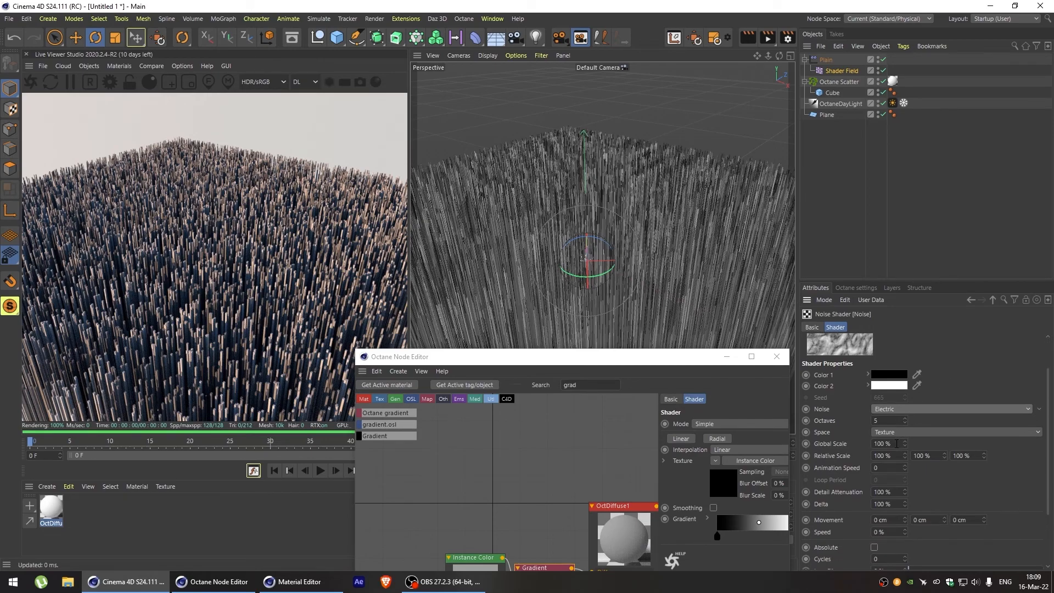
{"action": "type", "text": "500"}
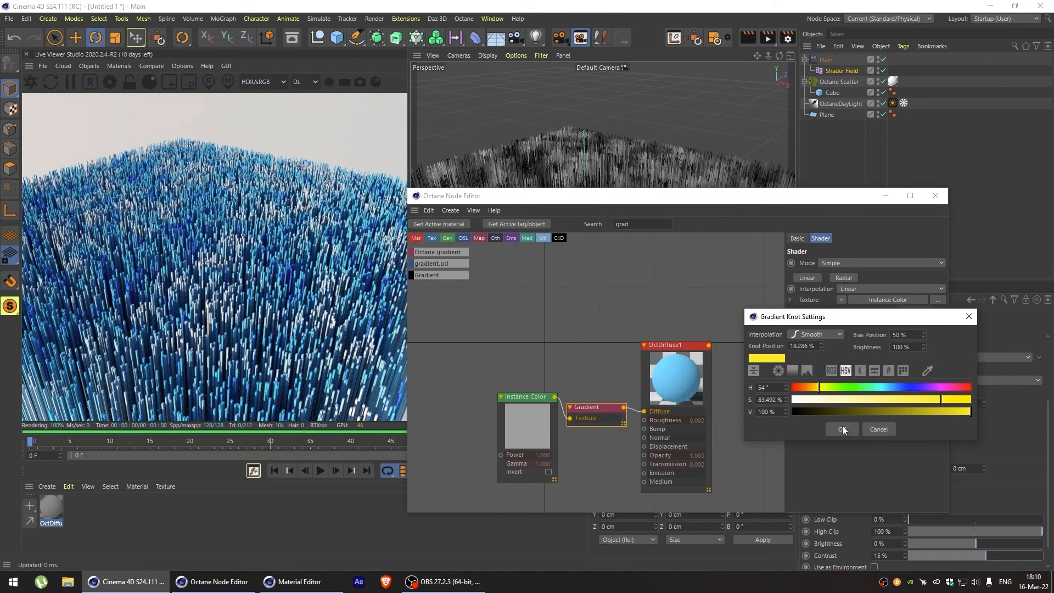
- Confirm a yellow gradient knot, then set another knot to a desaturated green
{"action": "left_click", "coordinate": [841, 429]}
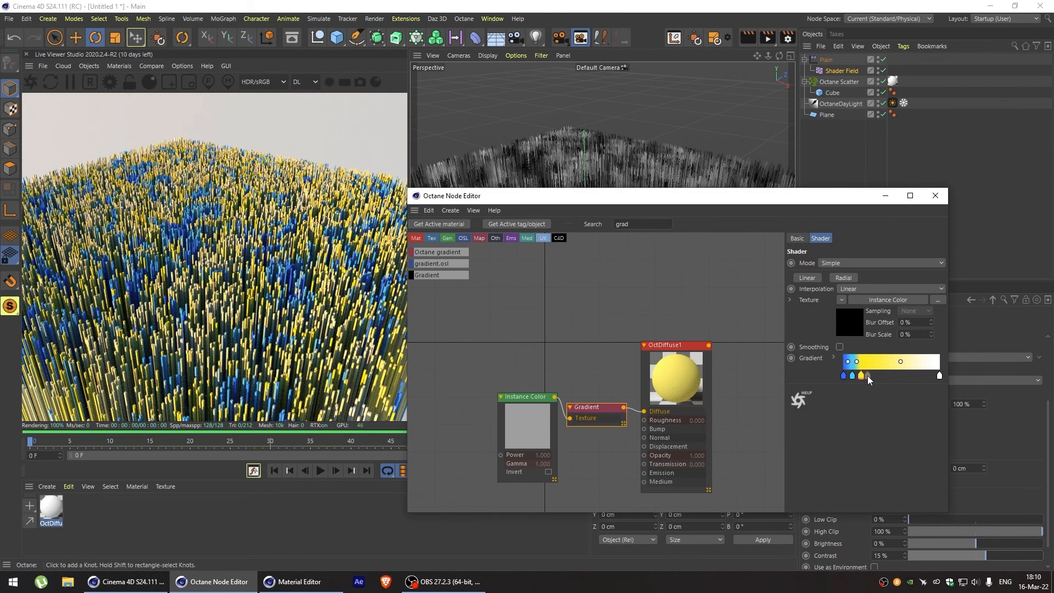
{"action": "double_click", "coordinate": [868, 375]}
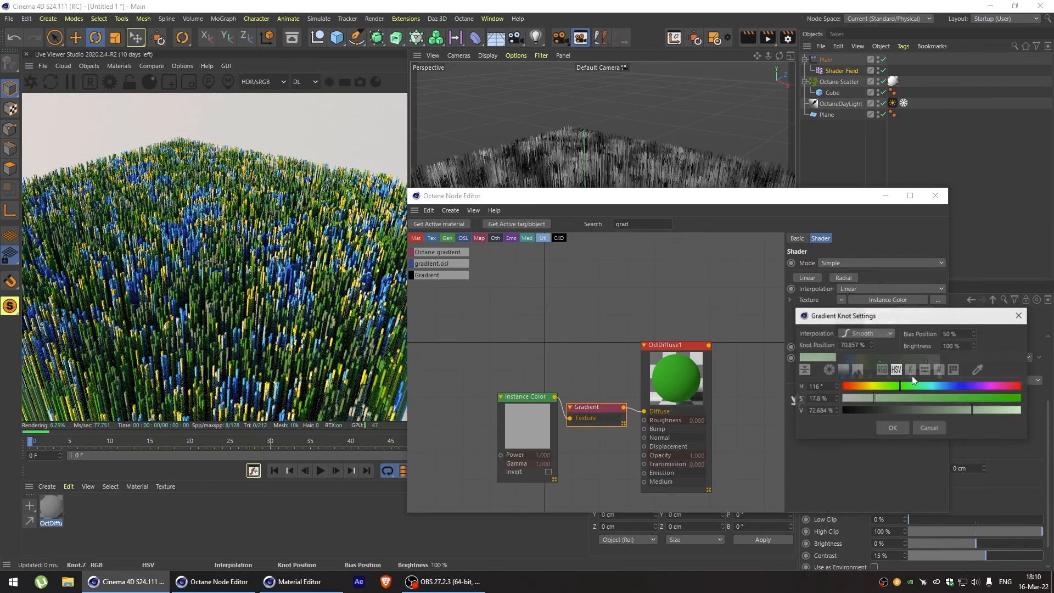
{"action": "left_click_drag", "start_coordinate": [880, 397], "coordinate": [911, 398]}
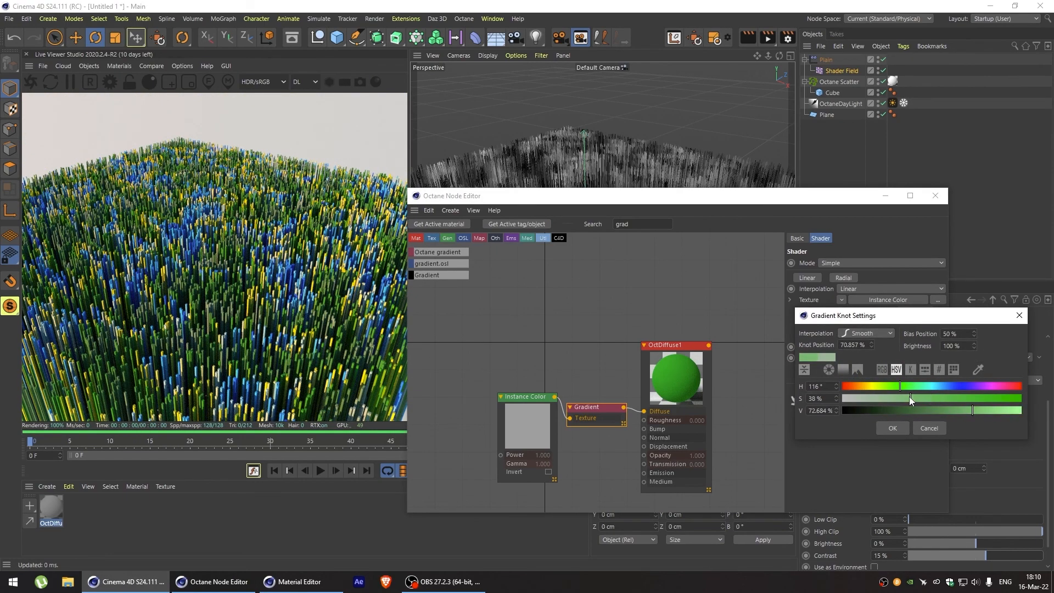
{"action": "left_click_drag", "start_coordinate": [927, 398], "coordinate": [887, 397]}
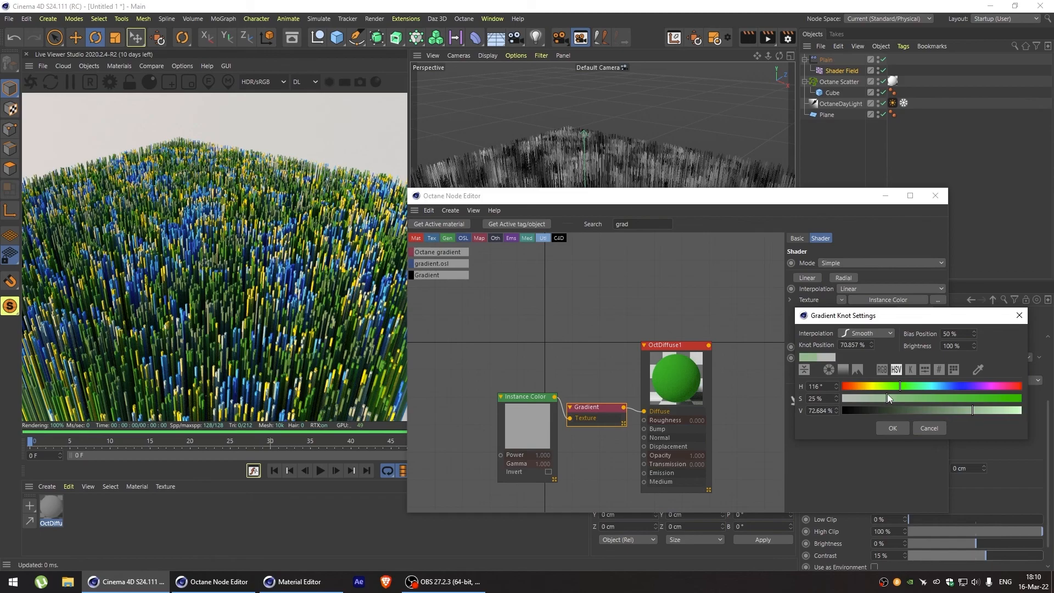
{"action": "left_click", "coordinate": [929, 428]}
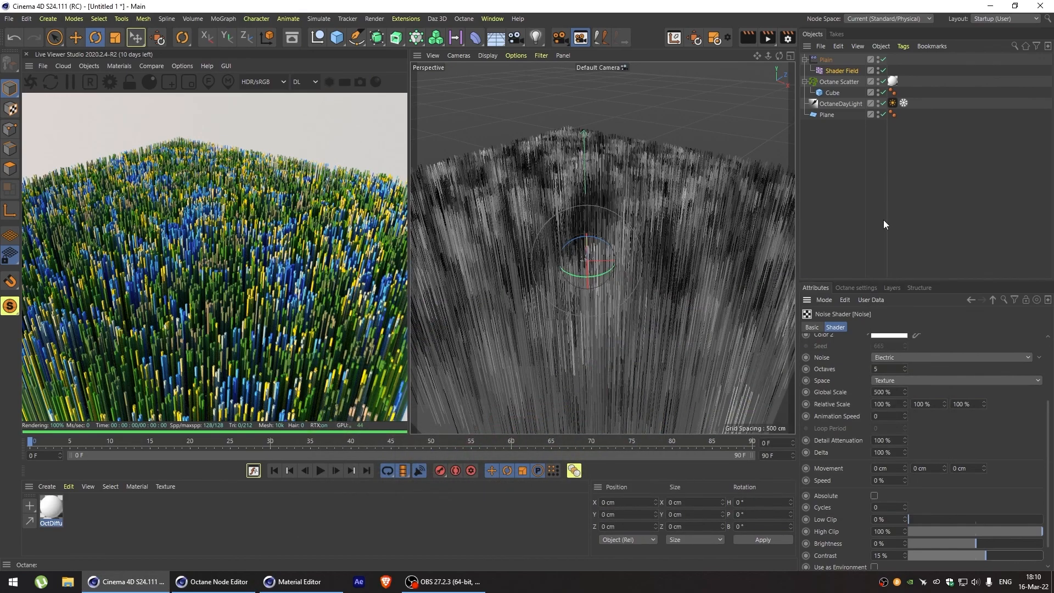
- Enable Position on the Plain effector with P.Y 80 cm, then select Octane Scatter
{"action": "left_click", "coordinate": [825, 60]}
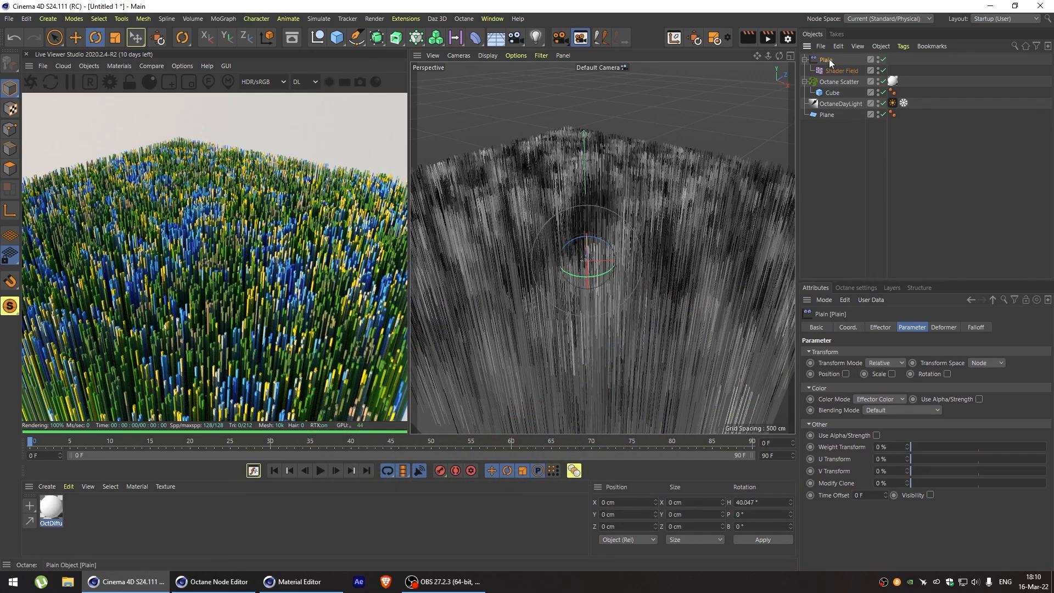
{"action": "left_click", "coordinate": [846, 373]}
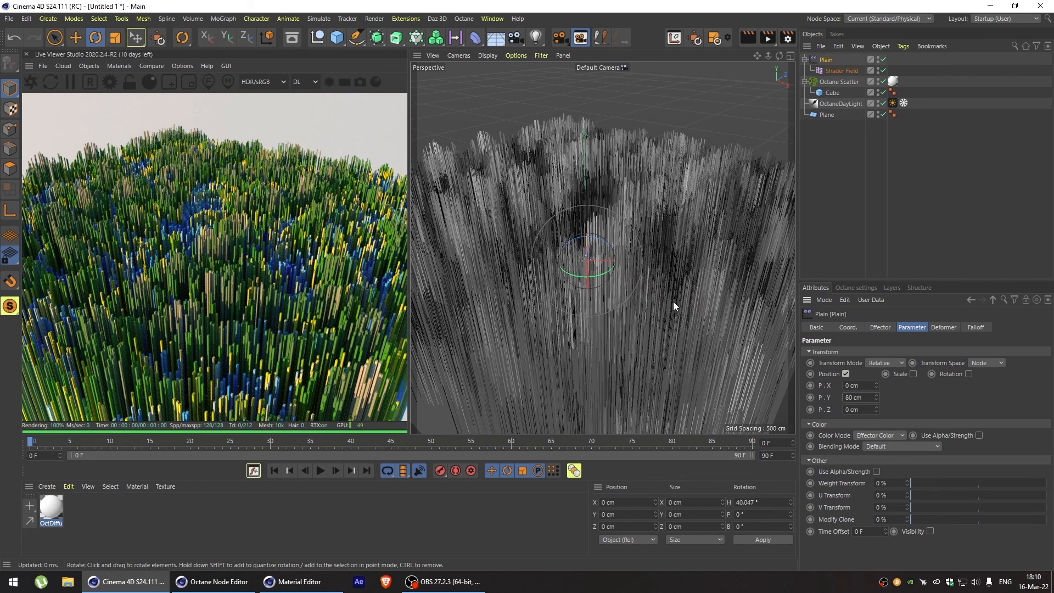
{"action": "left_click", "coordinate": [838, 81]}
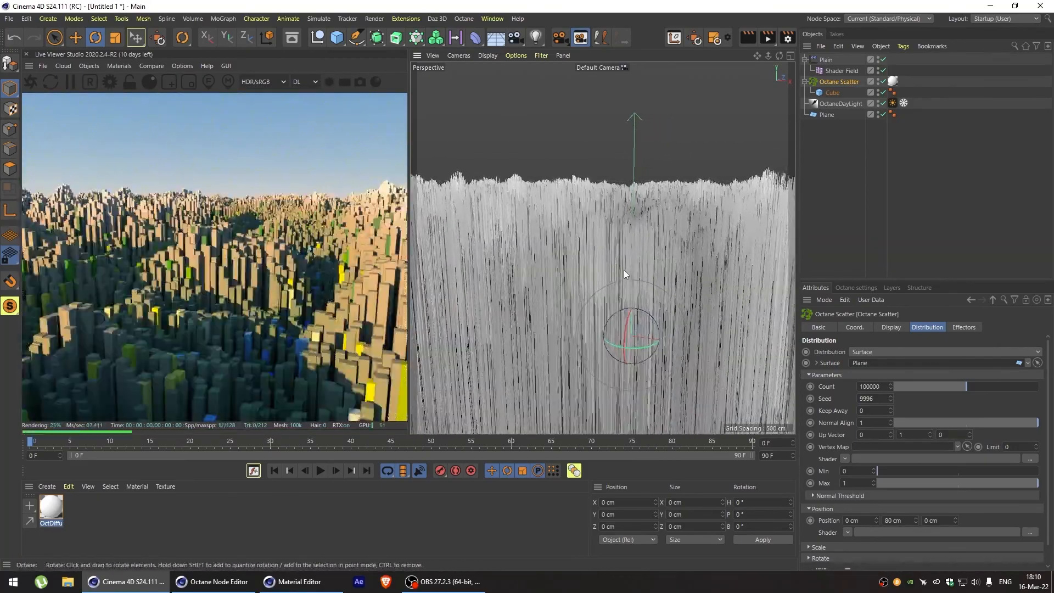
- Lower the field noise Brightness to -4% and return to the Plain effector
{"action": "left_click", "coordinate": [841, 71]}
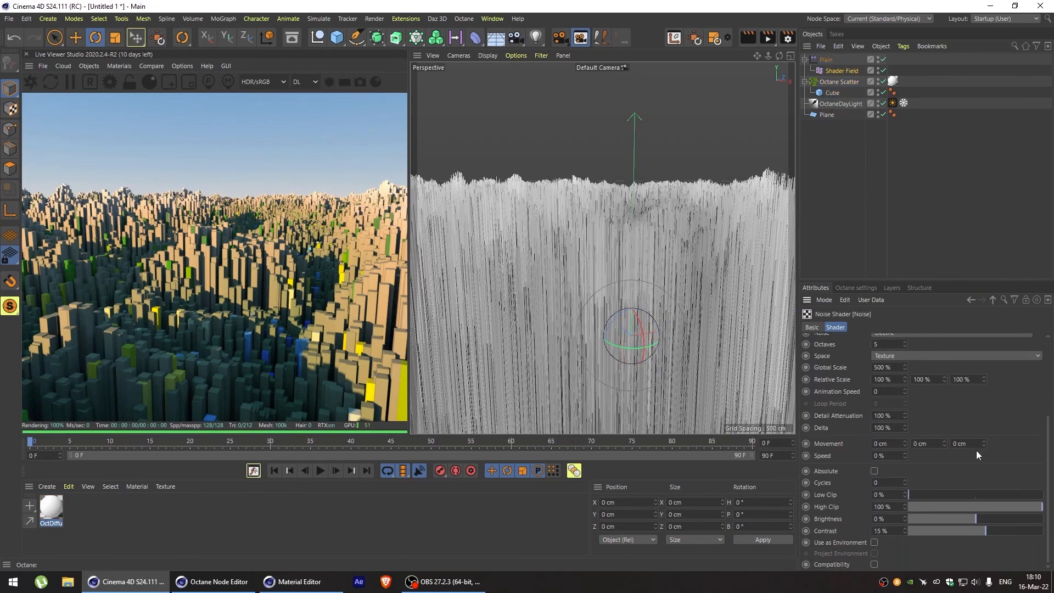
{"action": "left_click_drag", "start_coordinate": [988, 518], "coordinate": [974, 518]}
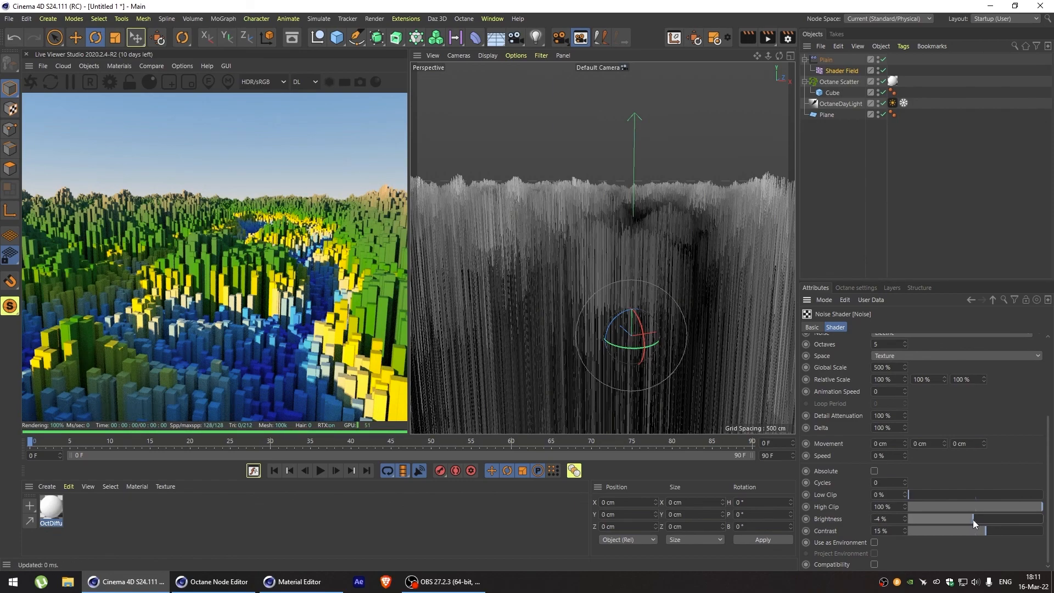
{"action": "left_click", "coordinate": [828, 59]}
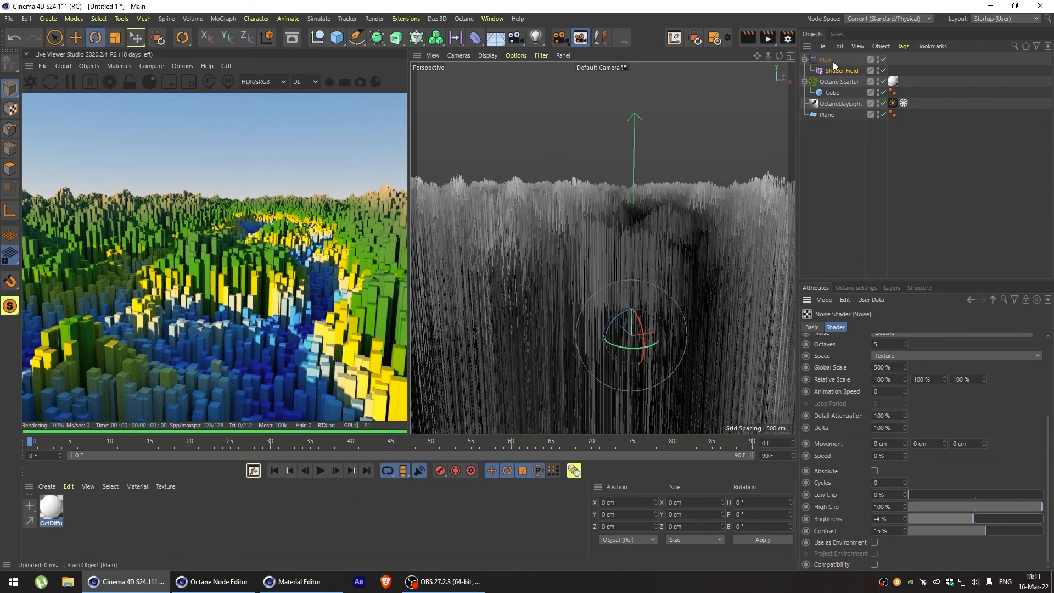